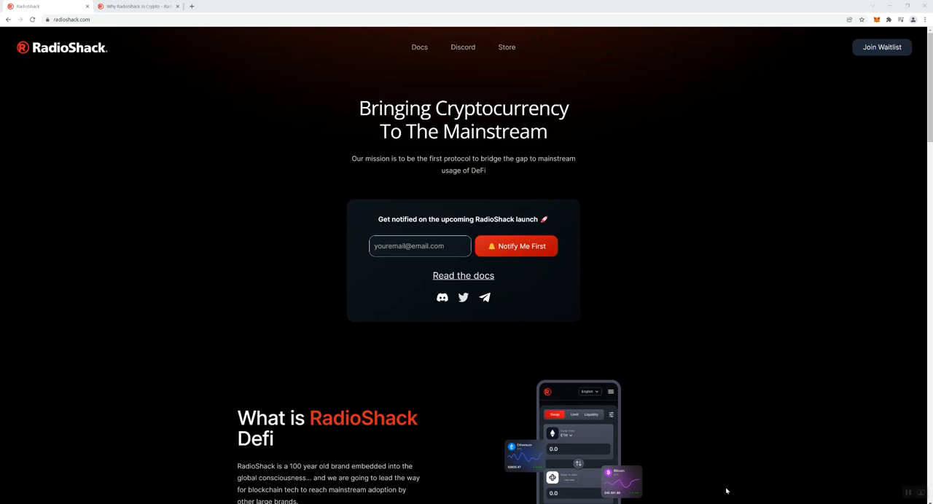
{"action": "mouse_move", "coordinate": [437, 387]}
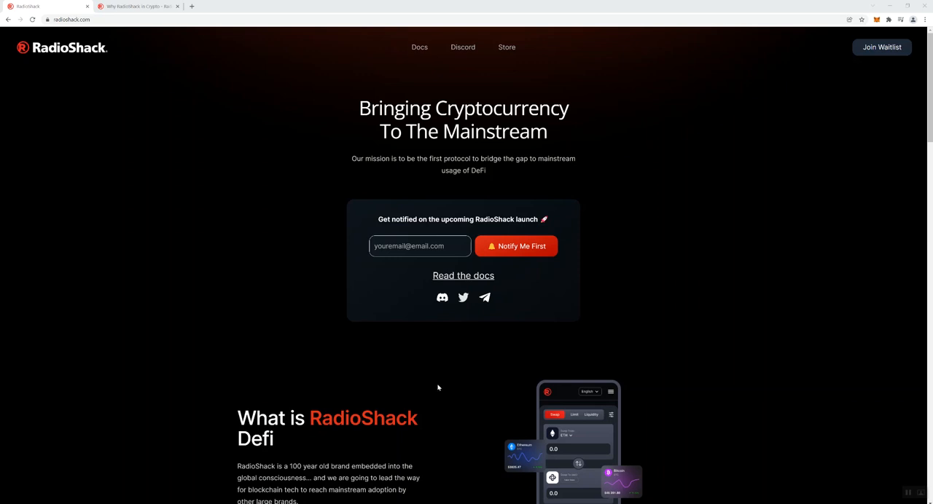
{"action": "mouse_move", "coordinate": [330, 319]}
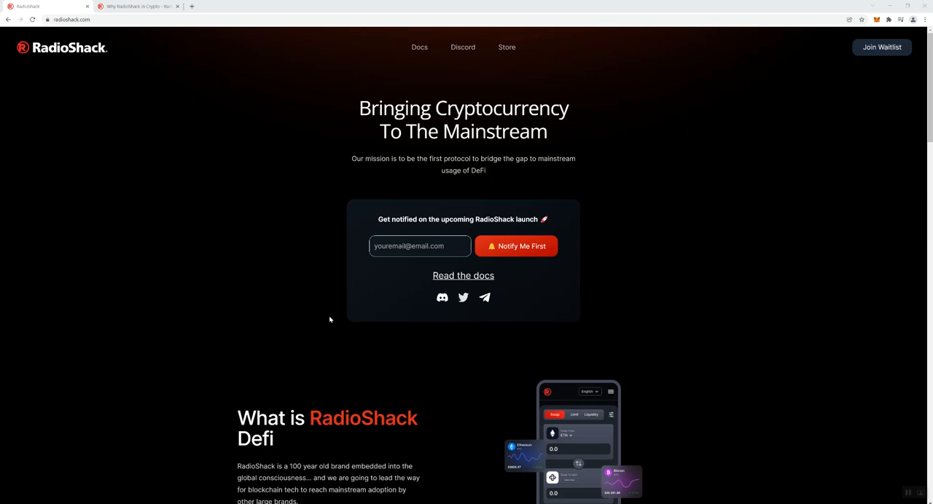
{"action": "mouse_move", "coordinate": [432, 340]}
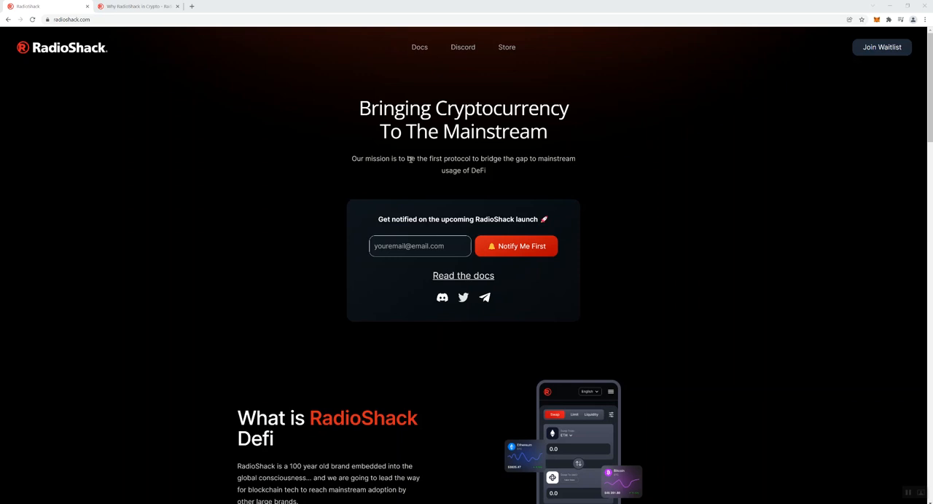
{"action": "mouse_move", "coordinate": [423, 175]}
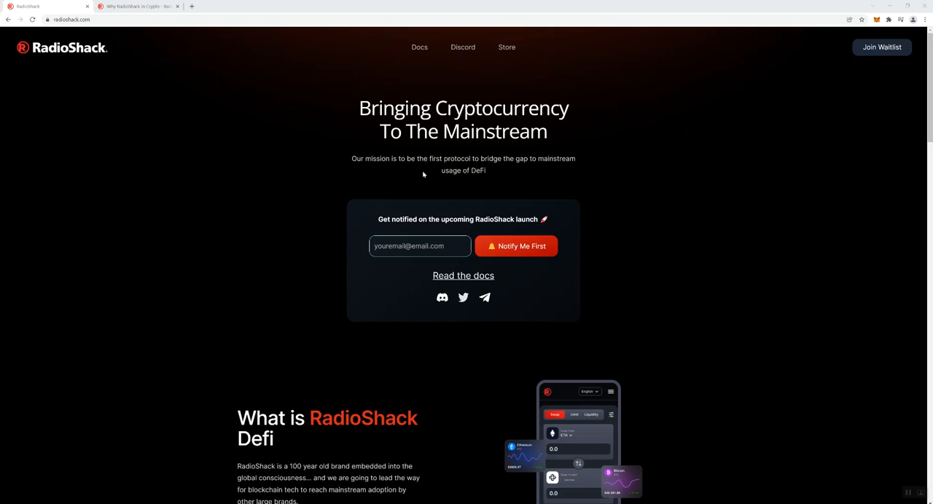
{"action": "mouse_move", "coordinate": [438, 172]}
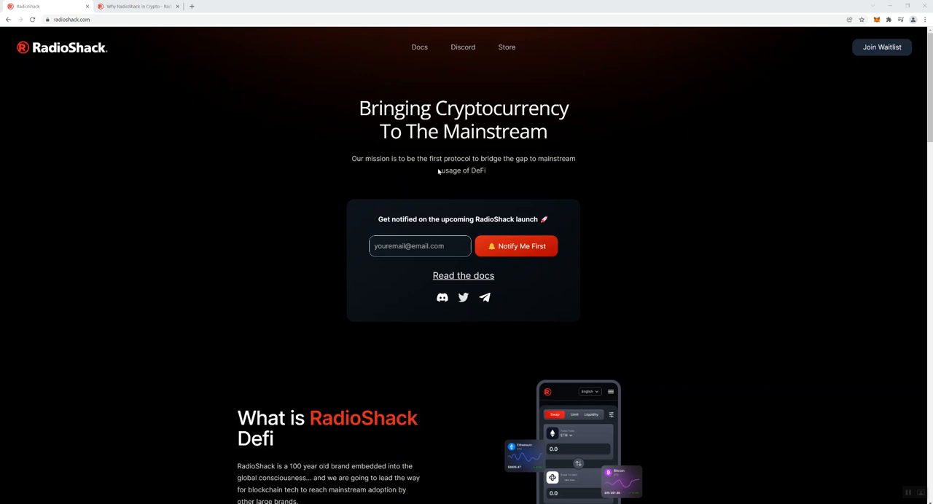
{"action": "mouse_move", "coordinate": [472, 172]}
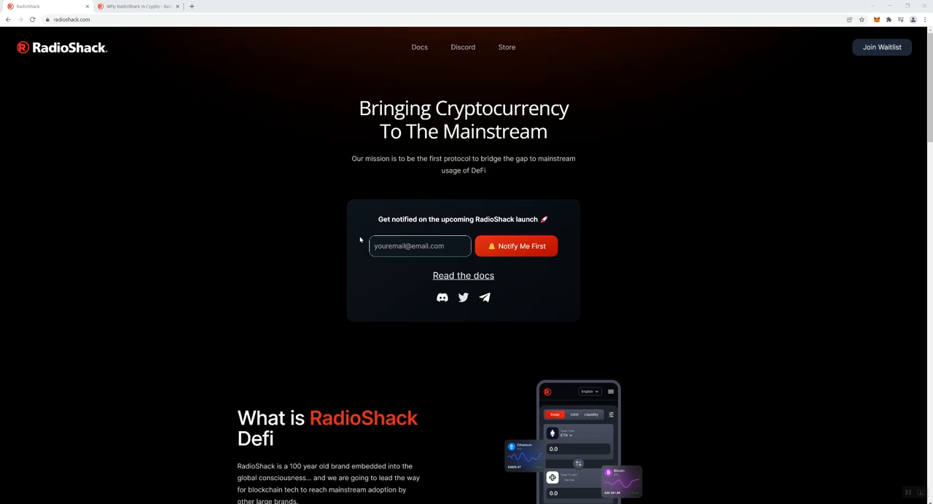
{"action": "mouse_move", "coordinate": [358, 248]}
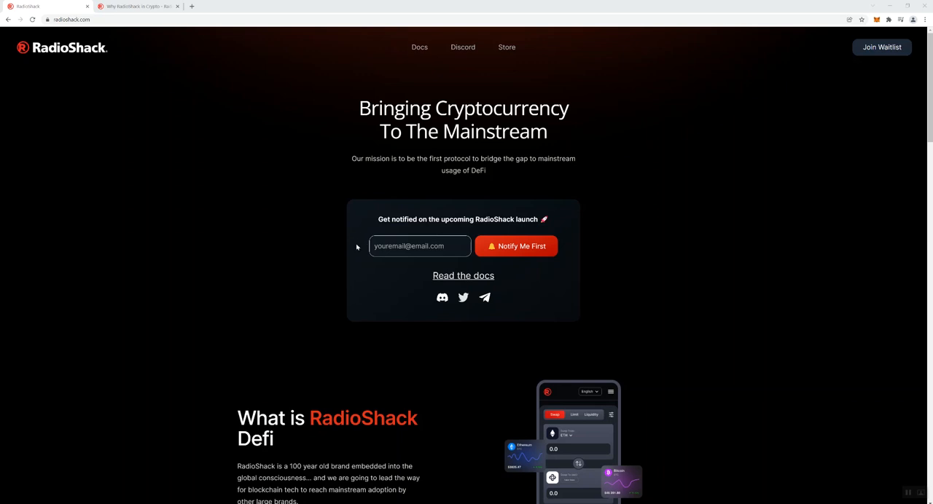
{"action": "mouse_move", "coordinate": [362, 259]}
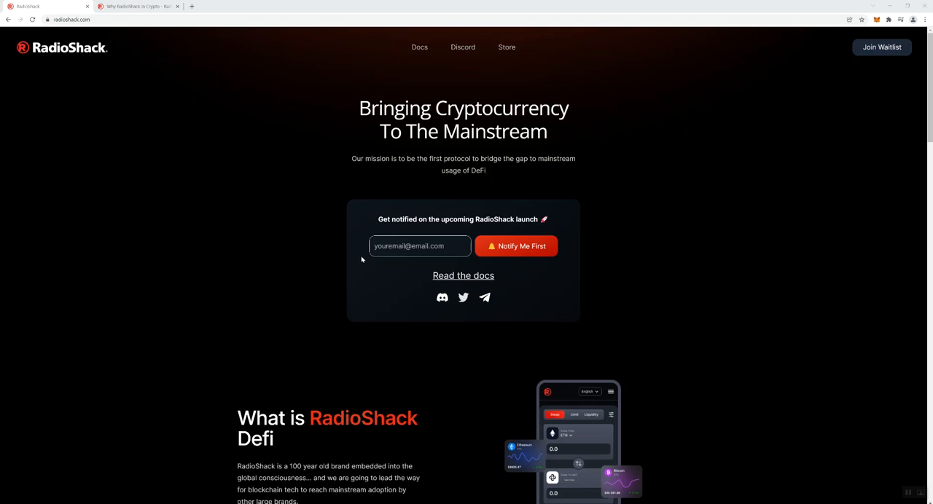
- Scroll the homepage down to the 'What is RadioShack Defi' section and its phone mockup
{"action": "scroll", "scroll_direction": "down", "scroll_amount": 3}
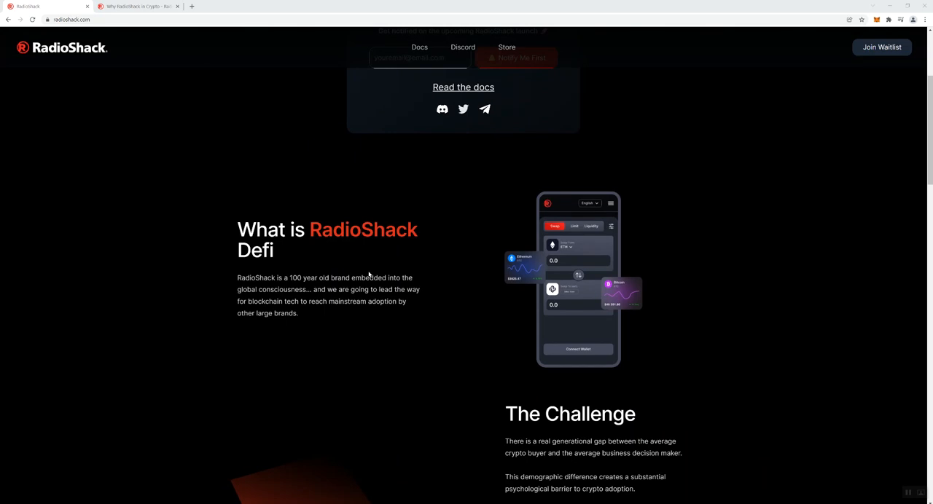
{"action": "mouse_move", "coordinate": [341, 302]}
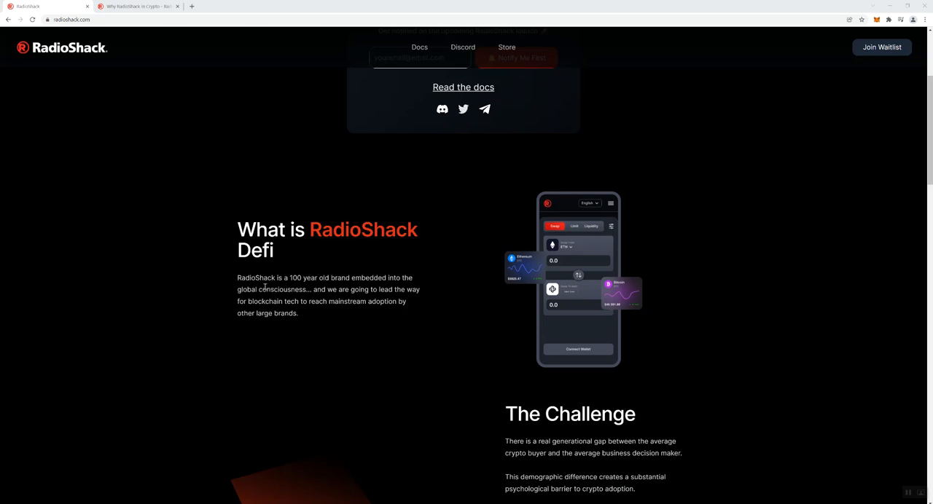
{"action": "mouse_move", "coordinate": [284, 297]}
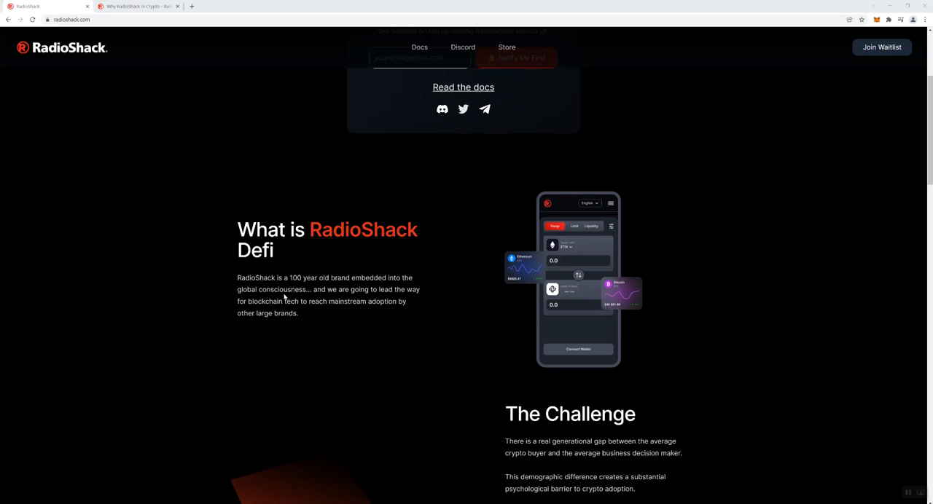
{"action": "mouse_move", "coordinate": [301, 359]}
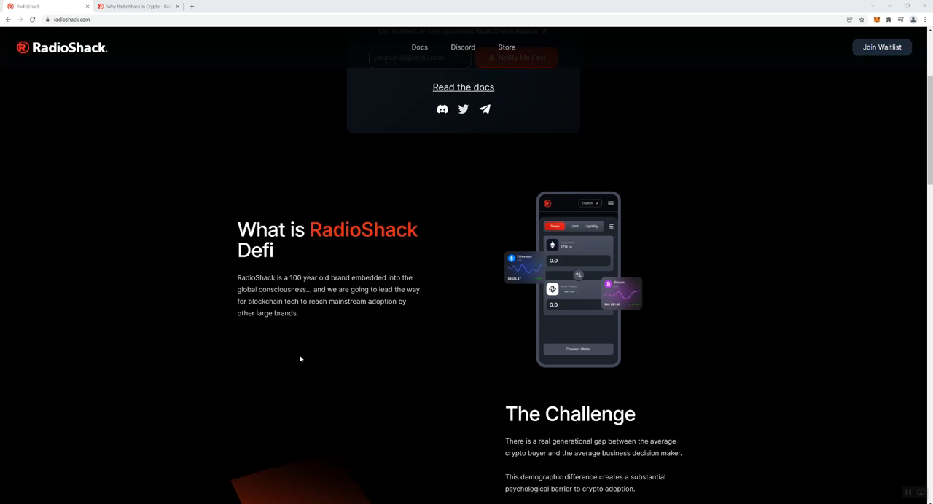
- Scroll down so the full 'The Challenge' section about the generational gap is readable
{"action": "scroll", "scroll_direction": "down", "scroll_amount": 3}
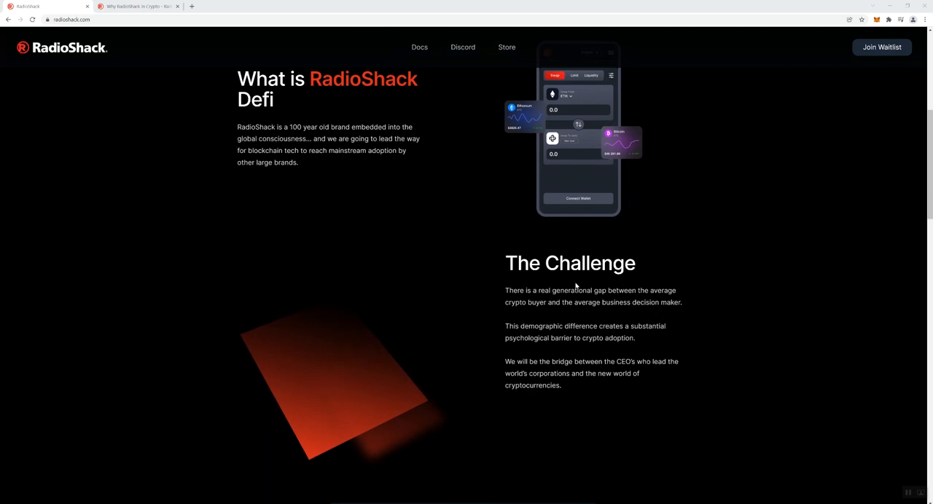
{"action": "mouse_move", "coordinate": [543, 299]}
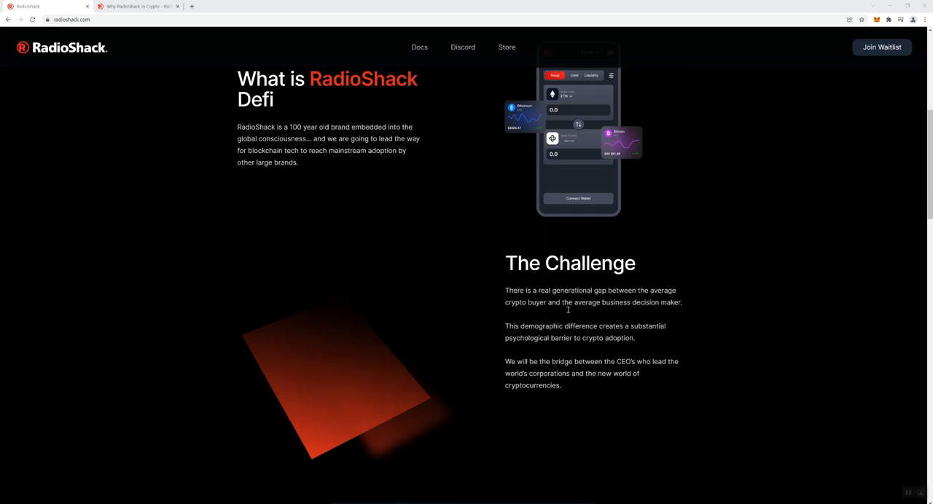
{"action": "mouse_move", "coordinate": [630, 302]}
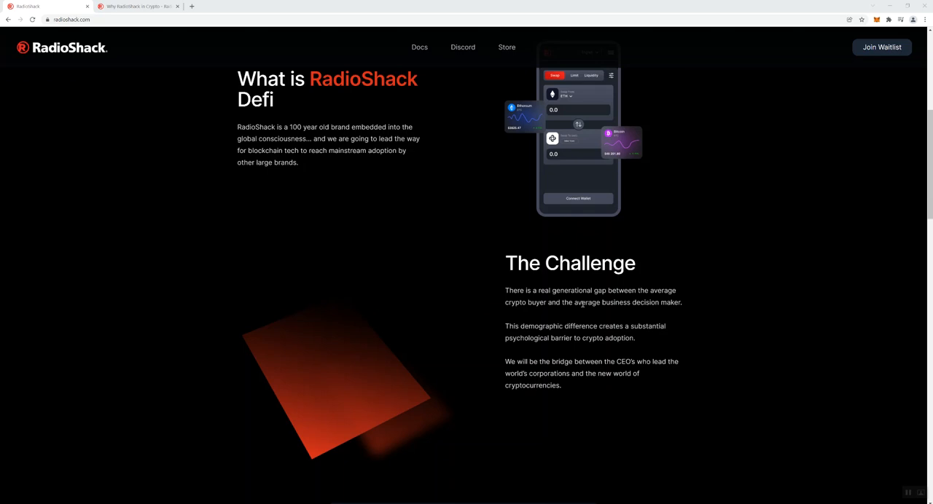
{"action": "mouse_move", "coordinate": [562, 313]}
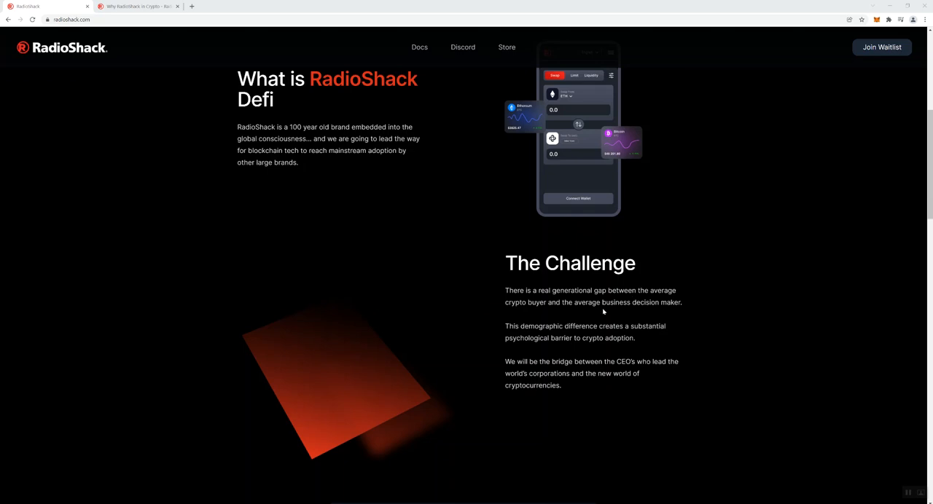
{"action": "mouse_move", "coordinate": [595, 303]}
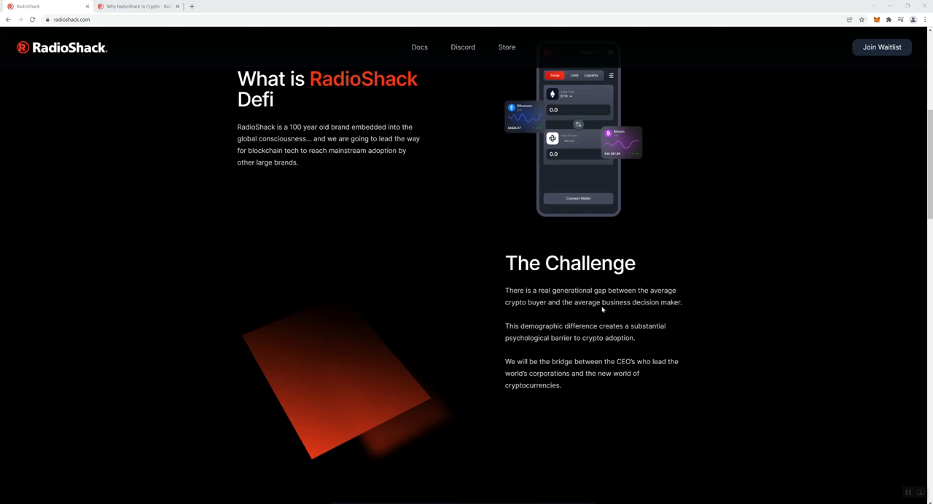
{"action": "mouse_move", "coordinate": [581, 361]}
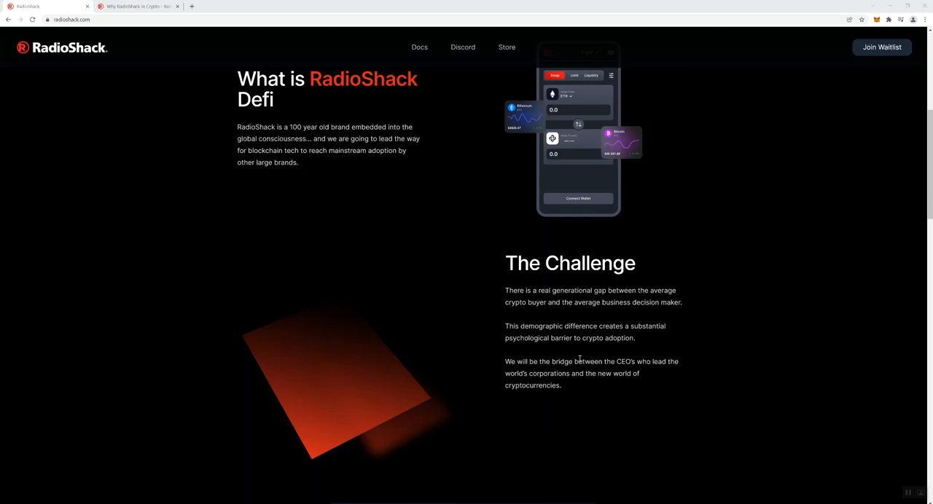
{"action": "mouse_move", "coordinate": [557, 358]}
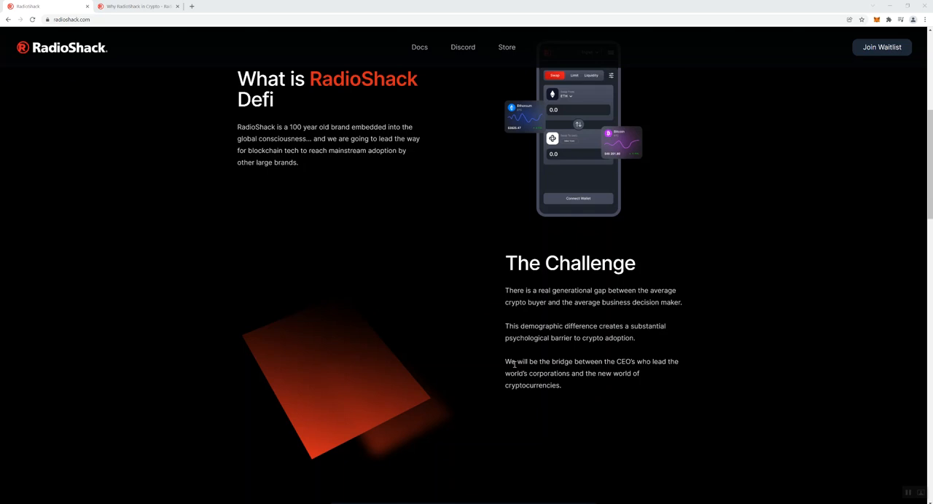
{"action": "mouse_move", "coordinate": [510, 364]}
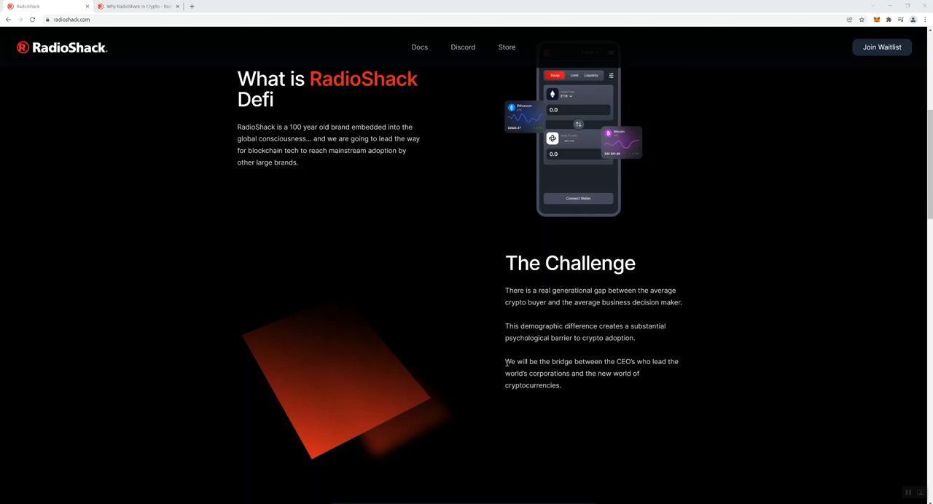
- Scroll down through 'How will we make this bridge?' to the full 'How do we minimize slippage?' section
{"action": "scroll", "scroll_direction": "down", "scroll_amount": 3}
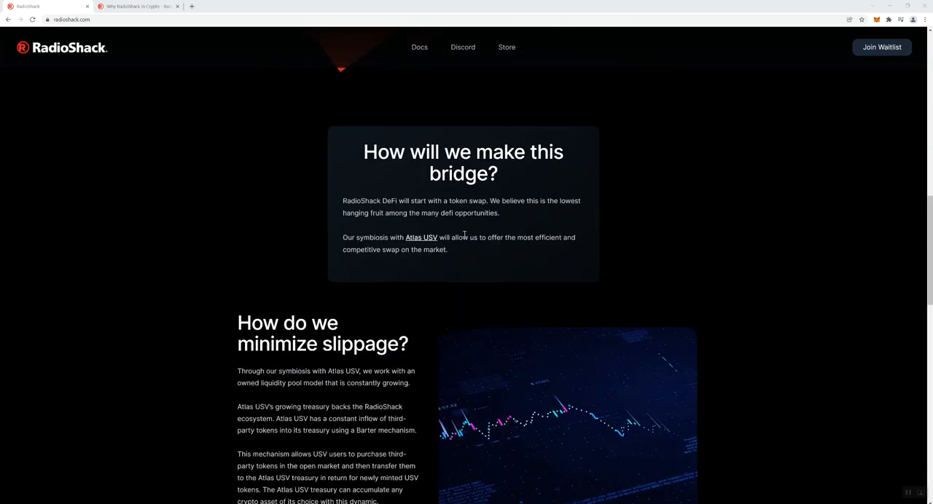
{"action": "mouse_move", "coordinate": [408, 210]}
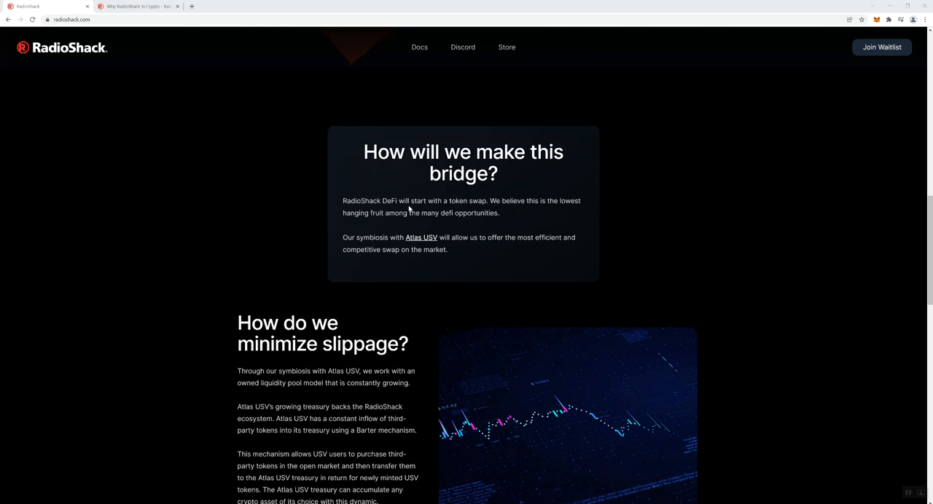
{"action": "mouse_move", "coordinate": [464, 210]}
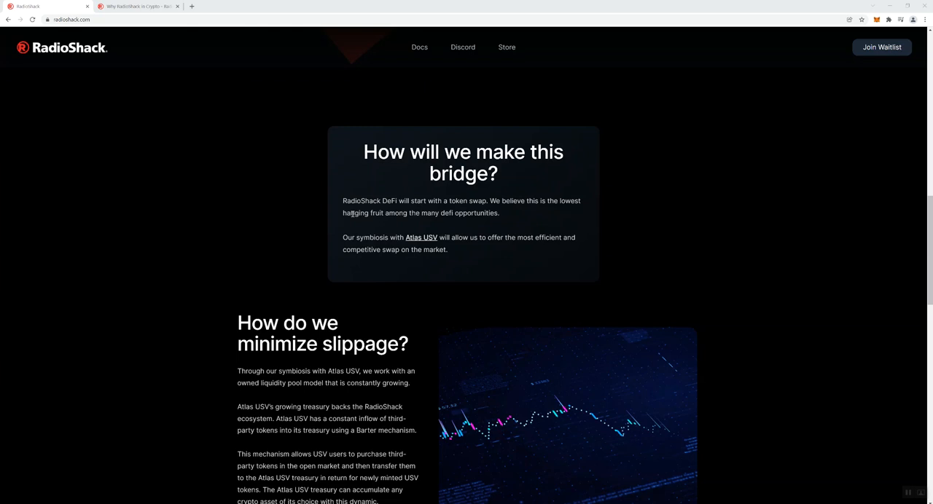
{"action": "mouse_move", "coordinate": [372, 228]}
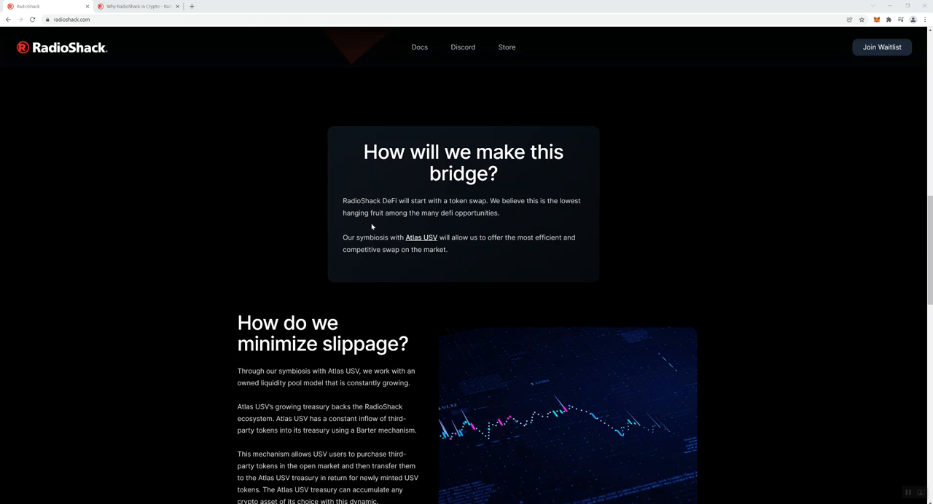
{"action": "mouse_move", "coordinate": [323, 283]}
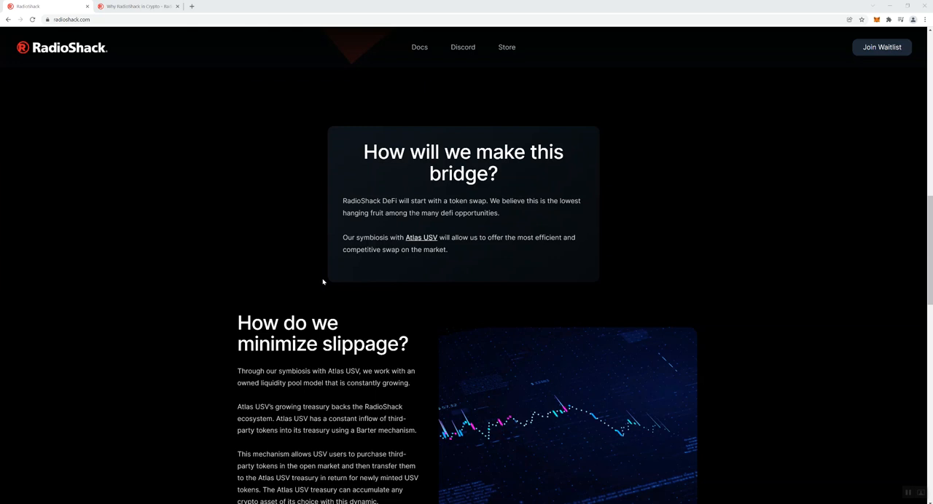
{"action": "mouse_move", "coordinate": [298, 283]}
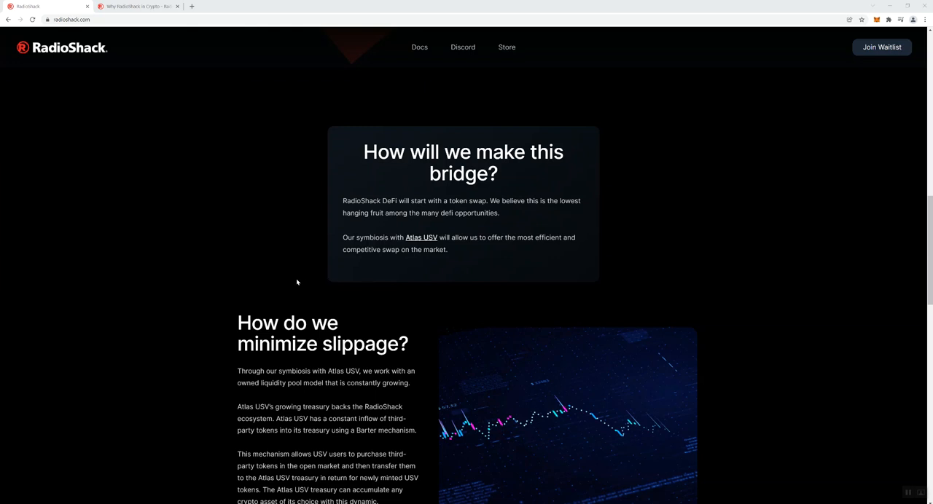
{"action": "scroll", "scroll_direction": "down", "scroll_amount": 3}
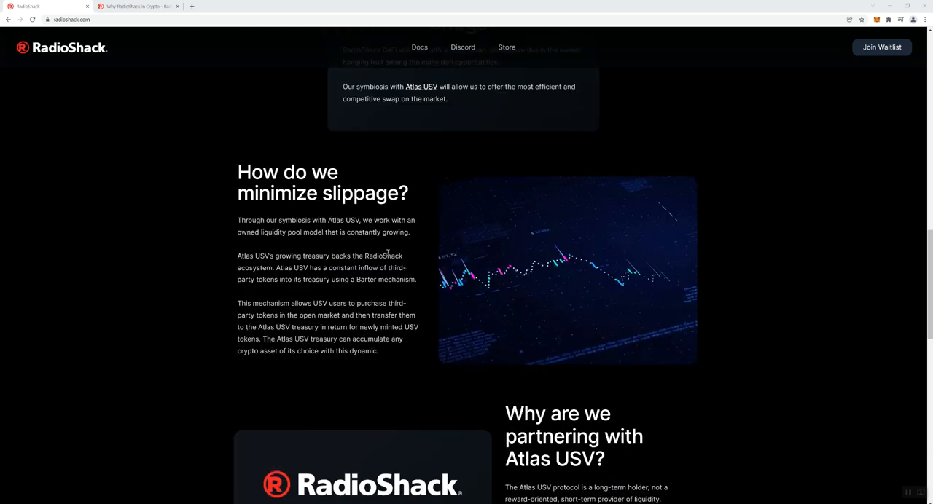
- Scroll down to the 'Why are we partnering with Atlas USV?' section and the partner logos
{"action": "scroll", "scroll_direction": "down", "scroll_amount": 3}
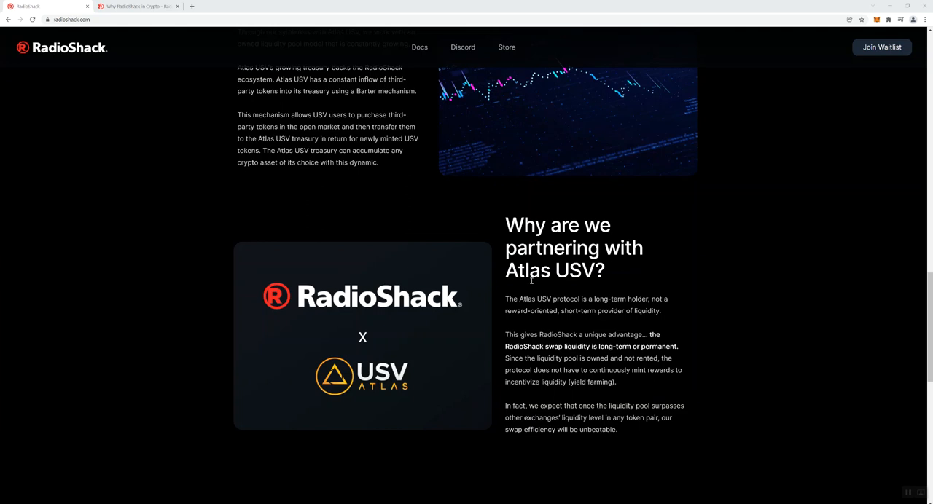
{"action": "mouse_move", "coordinate": [379, 376]}
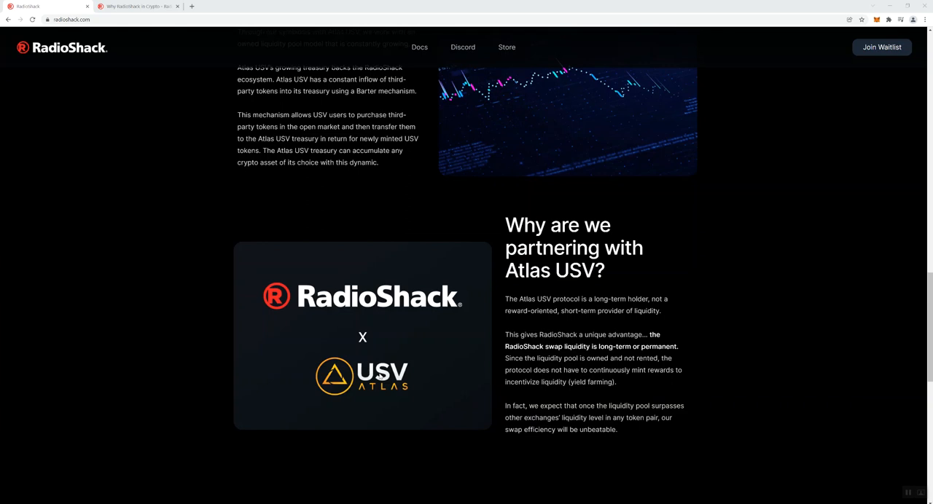
{"action": "mouse_move", "coordinate": [362, 388]}
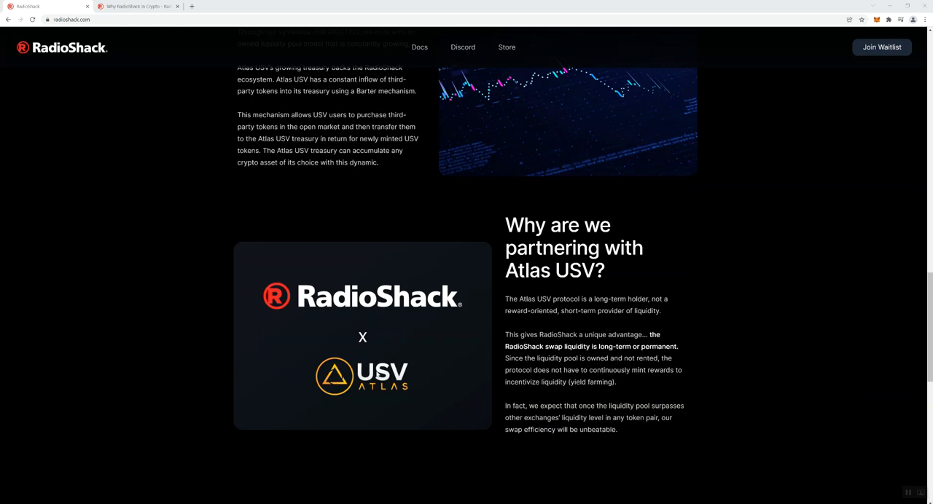
{"action": "mouse_move", "coordinate": [388, 385]}
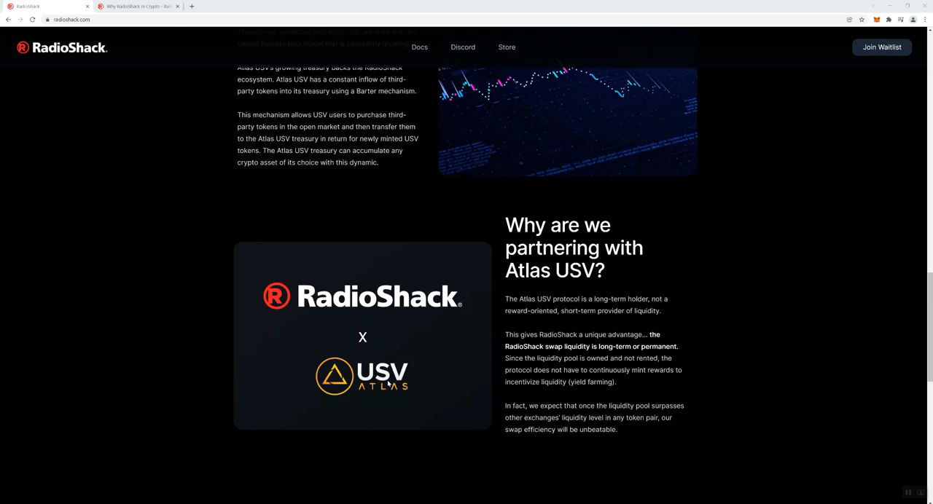
{"action": "scroll", "scroll_direction": "down", "scroll_amount": 3}
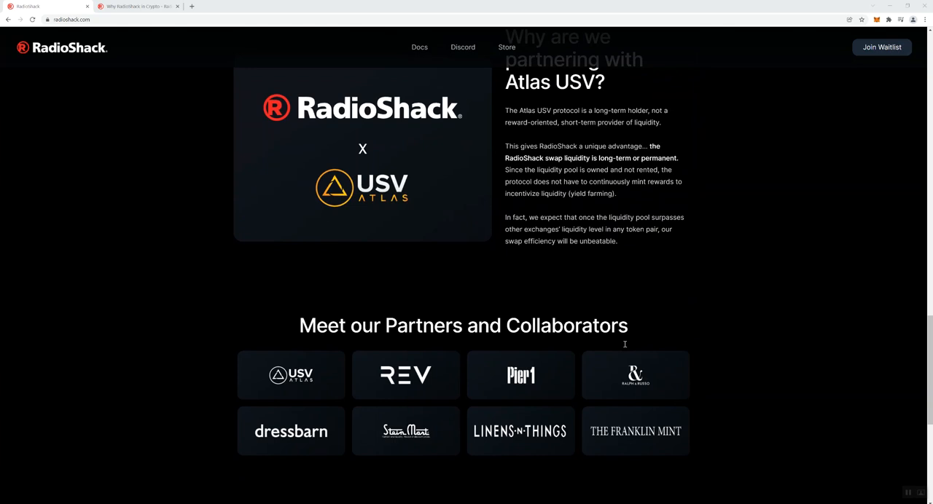
{"action": "mouse_move", "coordinate": [364, 287]}
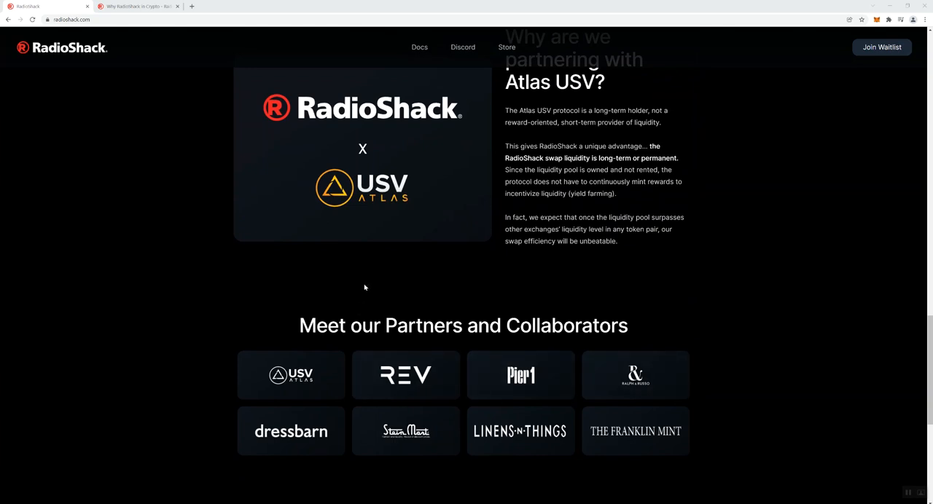
{"action": "mouse_move", "coordinate": [405, 375]}
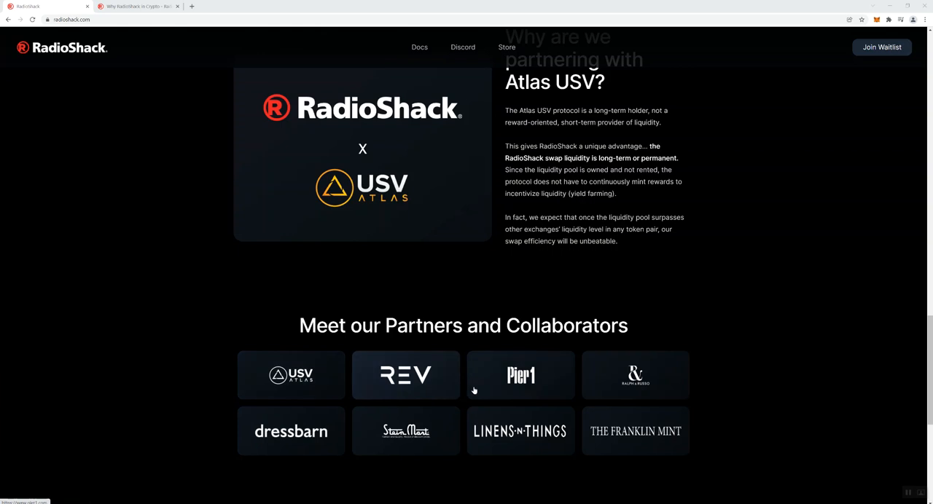
{"action": "mouse_move", "coordinate": [290, 432]}
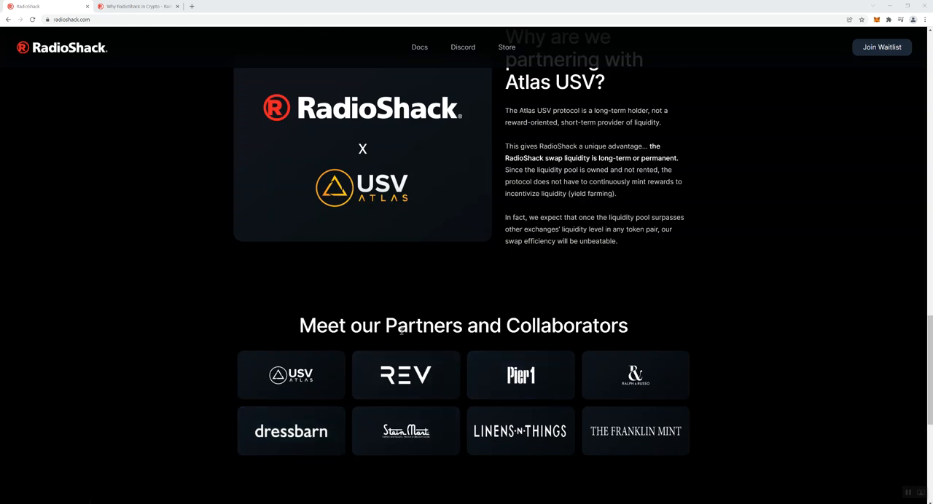
{"action": "mouse_move", "coordinate": [415, 305]}
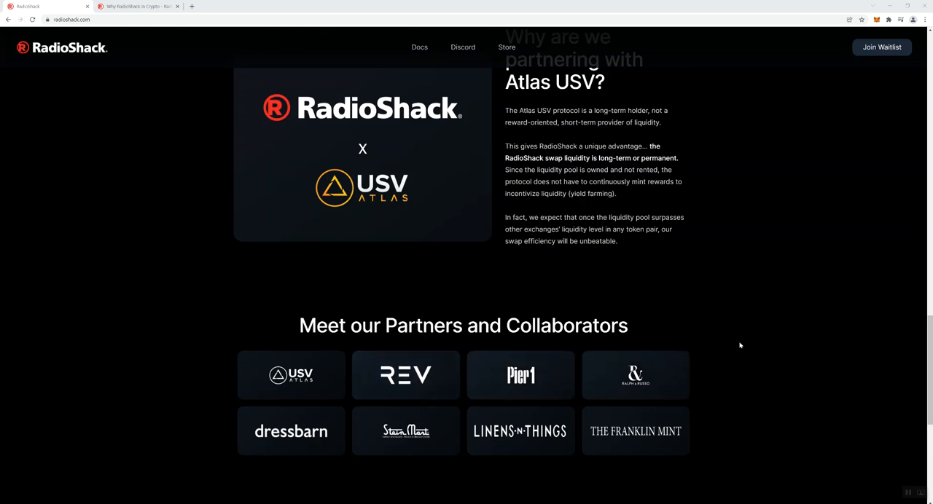
- Return to the homepage top showing the 'Bringing Cryptocurrency To The Mainstream' hero and waitlist signup
{"action": "scroll", "scroll_direction": "down", "scroll_amount": 3}
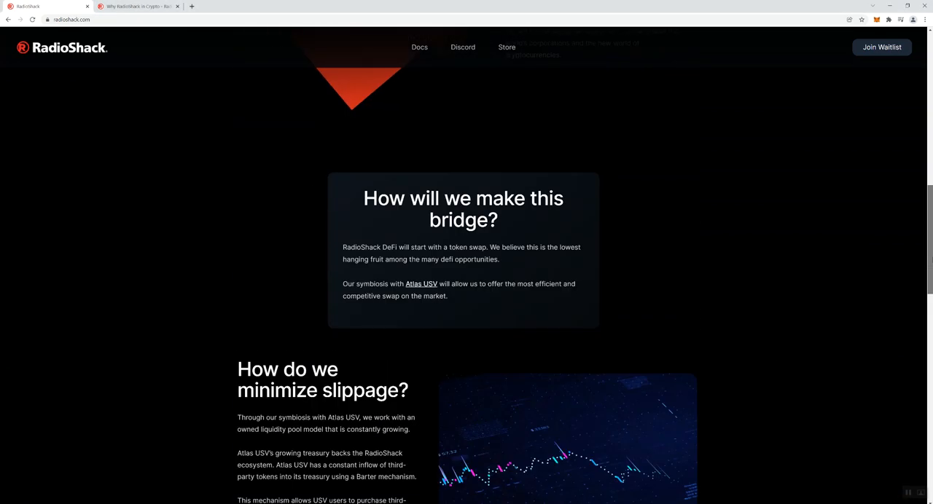
{"action": "scroll", "scroll_direction": "up", "scroll_amount": 3}
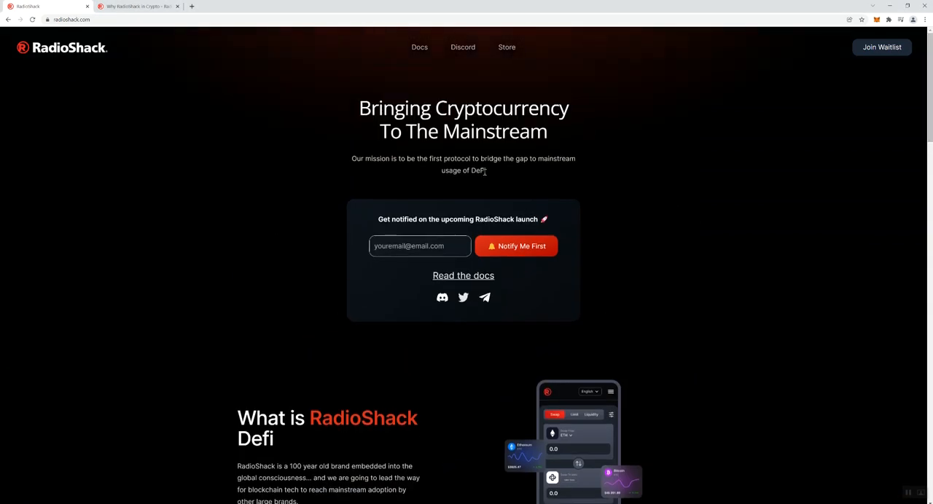
{"action": "mouse_move", "coordinate": [152, 207]}
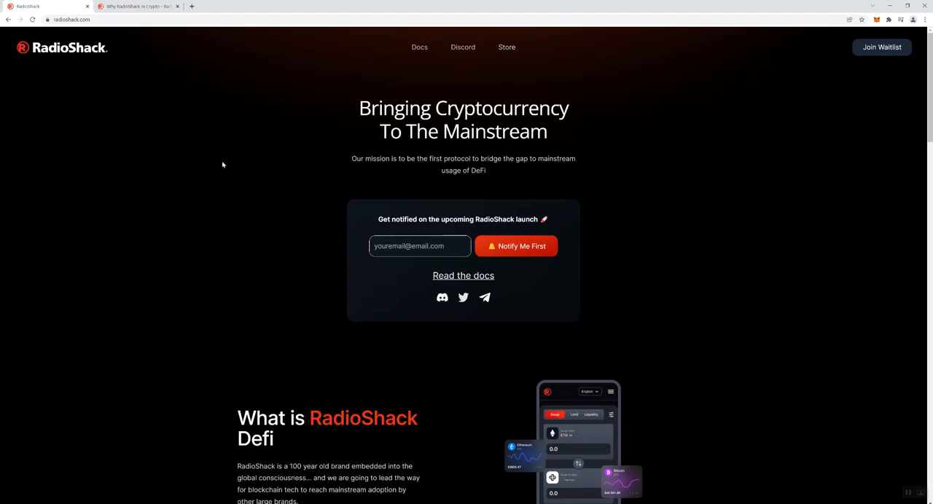
{"action": "left_click", "coordinate": [138, 6]}
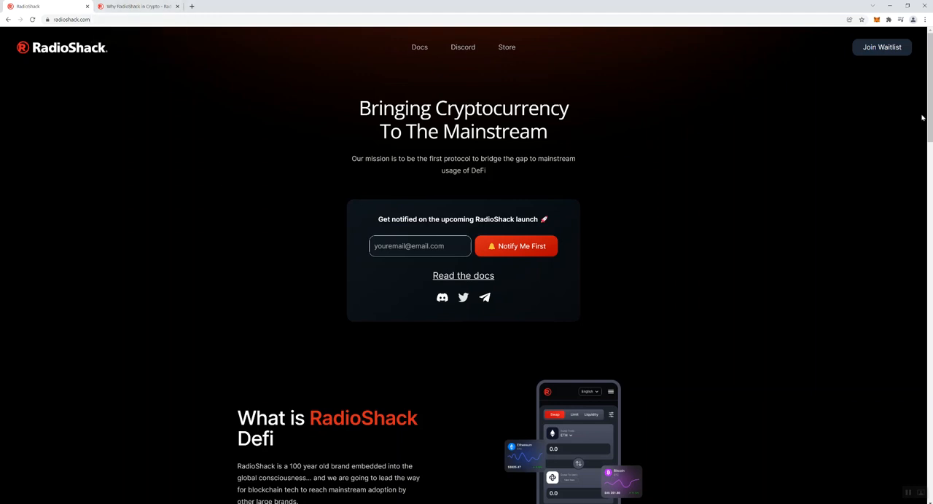
- Scroll to the 'Meet our Partners and Collaborators' logo grid and the lower waitlist signup
{"action": "scroll", "scroll_direction": "down", "scroll_amount": 3}
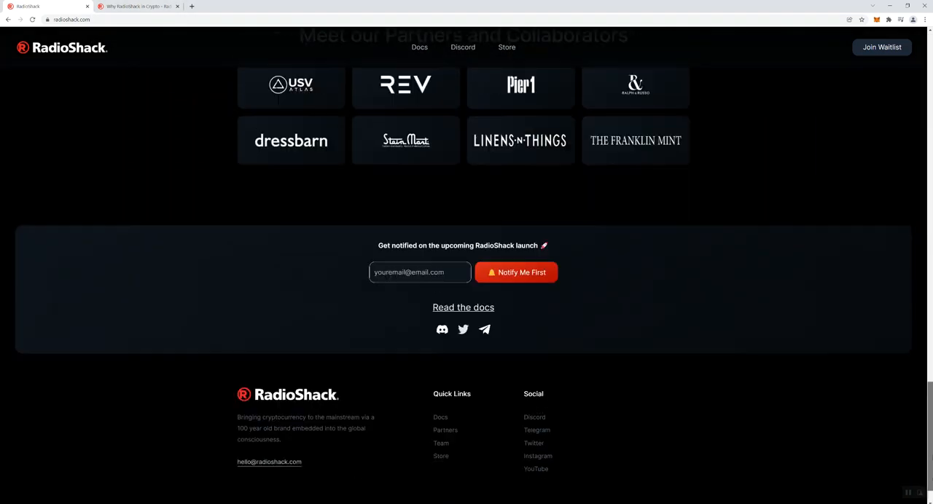
{"action": "scroll", "scroll_direction": "up", "scroll_amount": 3}
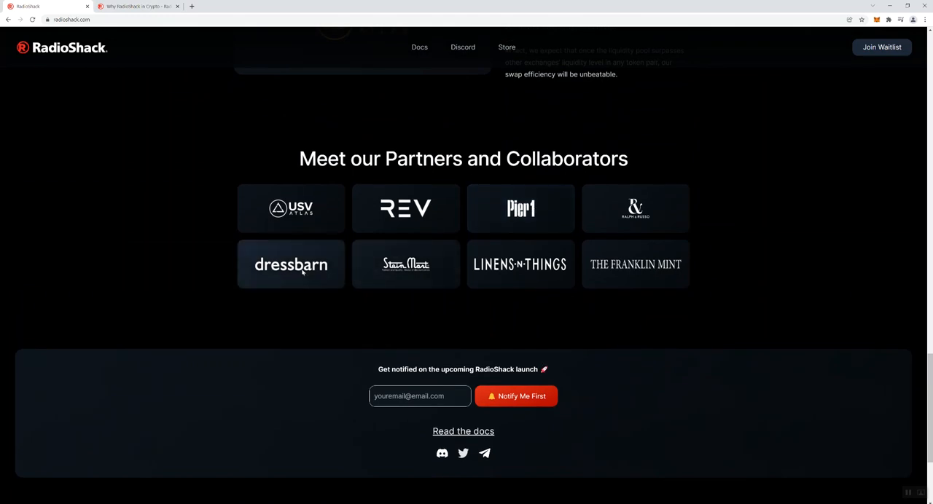
{"action": "mouse_move", "coordinate": [405, 257]}
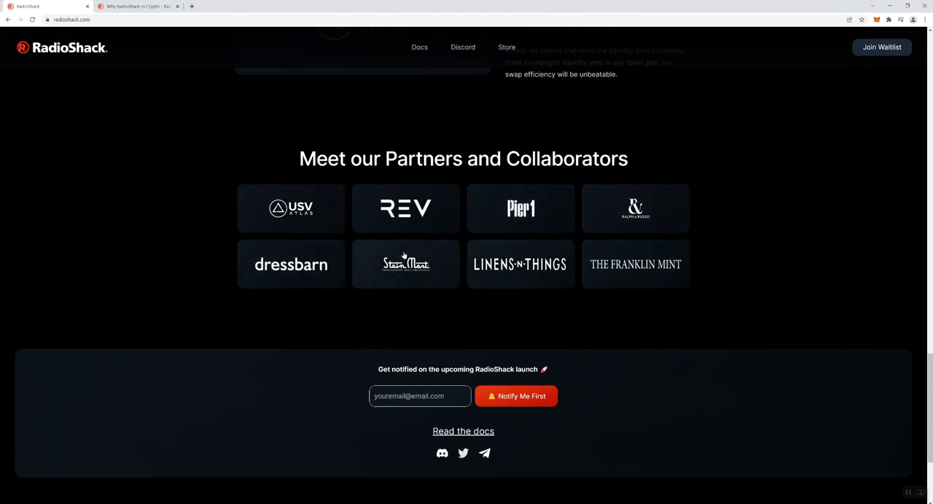
{"action": "mouse_move", "coordinate": [519, 264]}
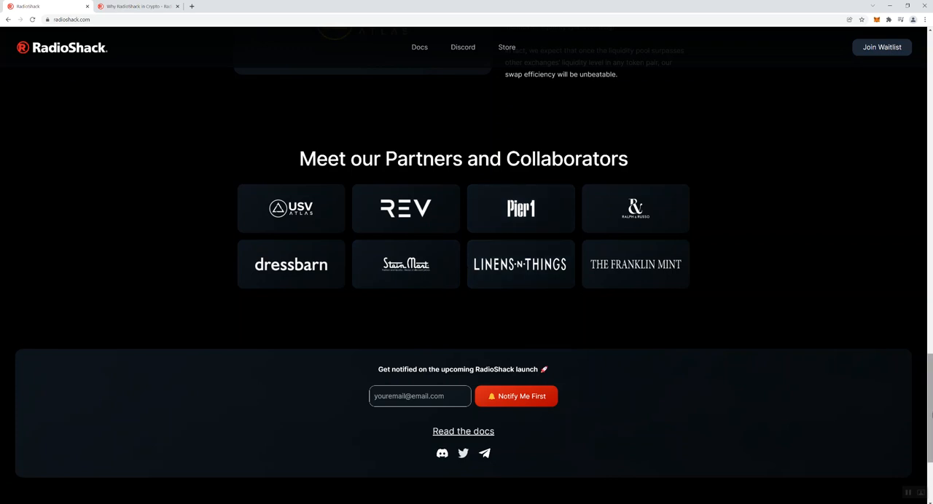
- Scroll back up to the homepage hero with the main mission headline
{"action": "scroll", "scroll_direction": "up", "scroll_amount": 3}
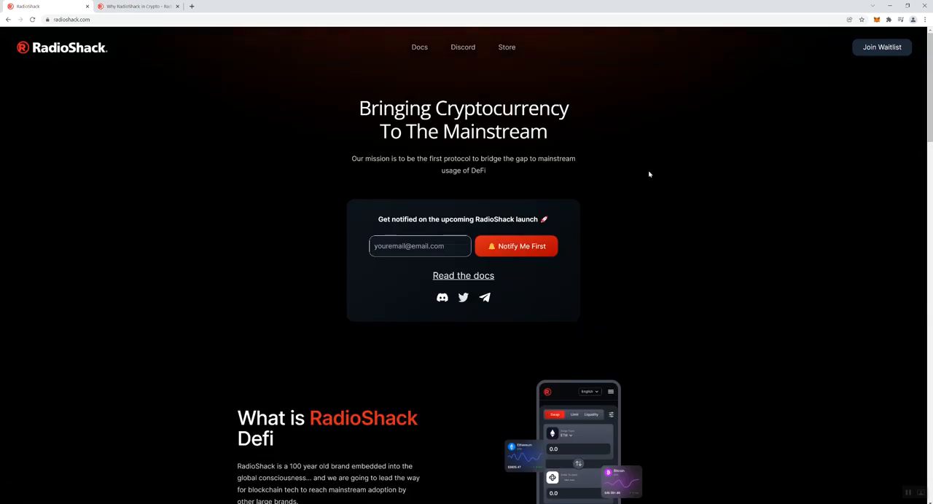
{"action": "mouse_move", "coordinate": [500, 149]}
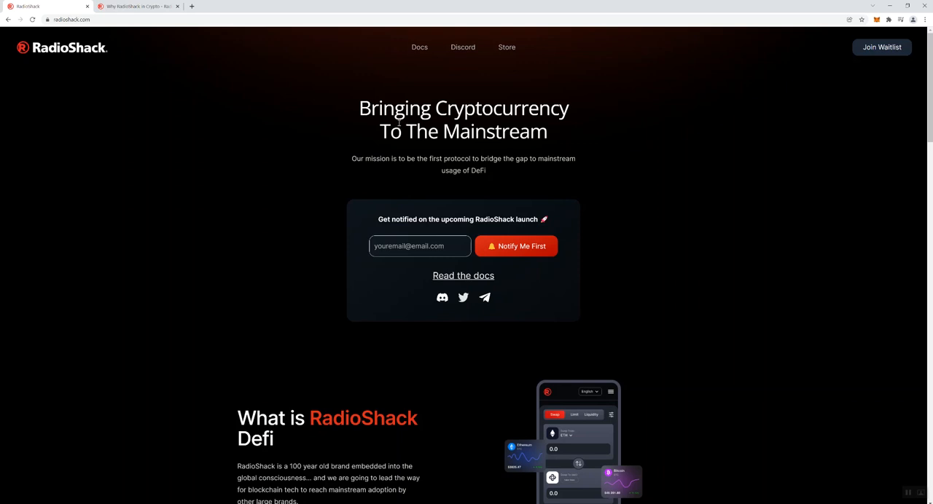
- Show the docs 'Why RadioShack in Crypto' page with its embedded Super Bowl commercial video
{"action": "left_click", "coordinate": [137, 6]}
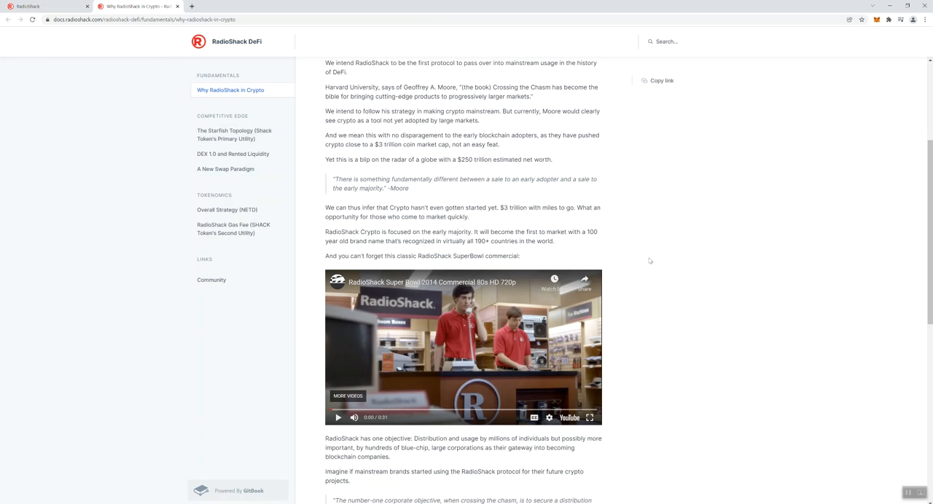
{"action": "mouse_move", "coordinate": [420, 158]}
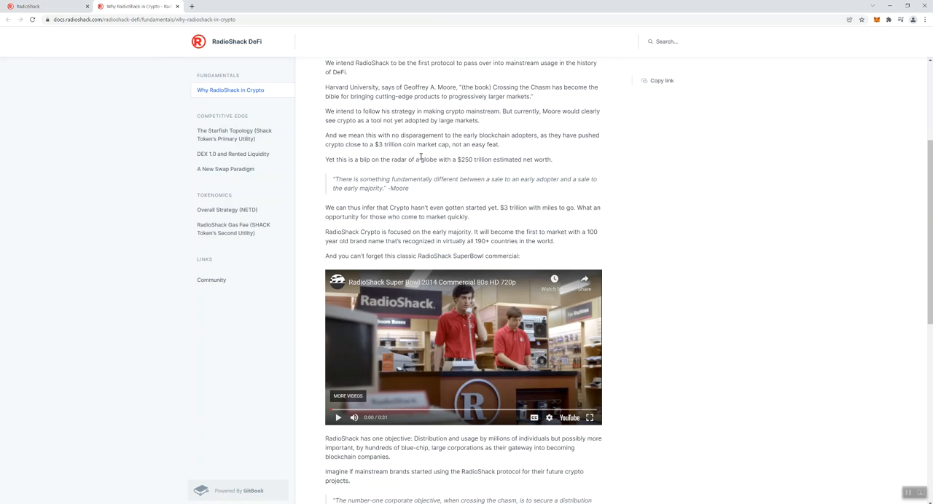
{"action": "mouse_move", "coordinate": [367, 353]}
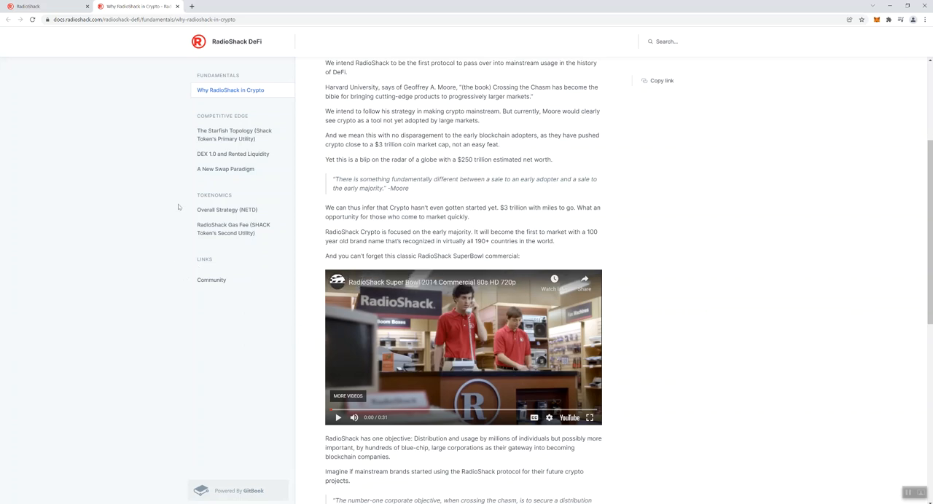
{"action": "mouse_move", "coordinate": [217, 120]}
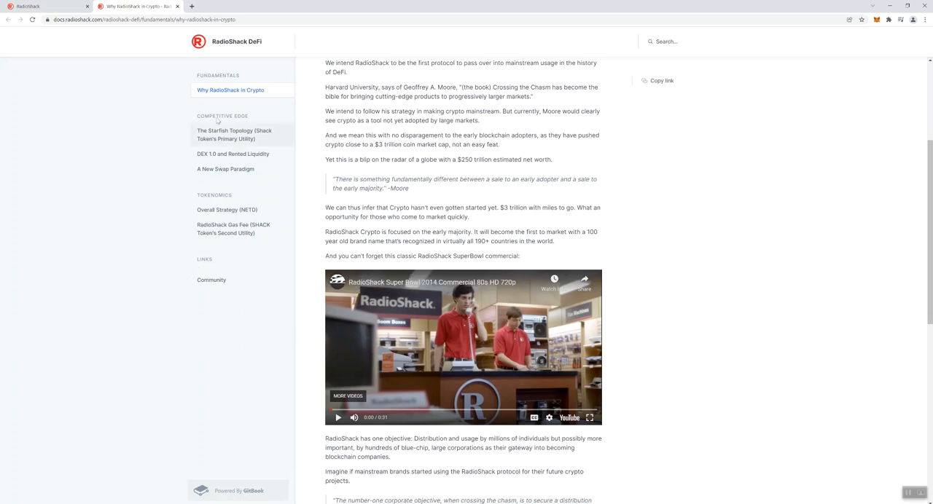
{"action": "mouse_move", "coordinate": [230, 265]}
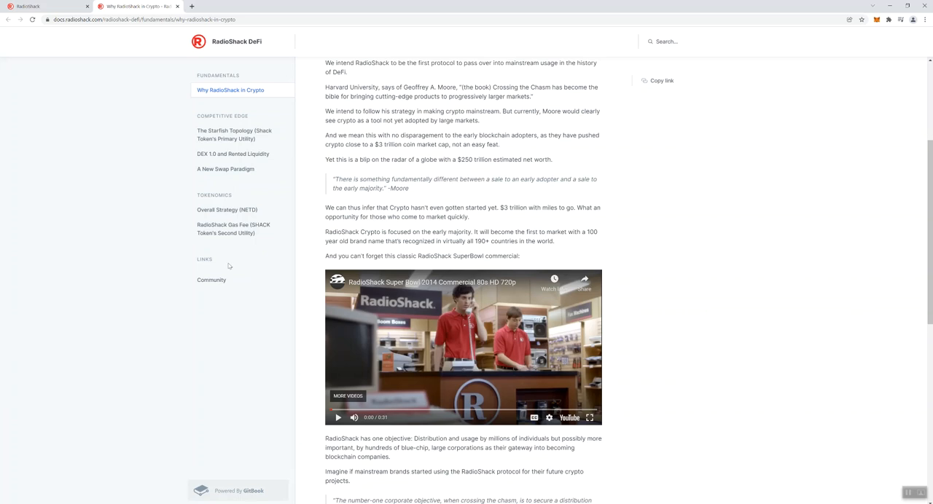
{"action": "mouse_move", "coordinate": [612, 196]}
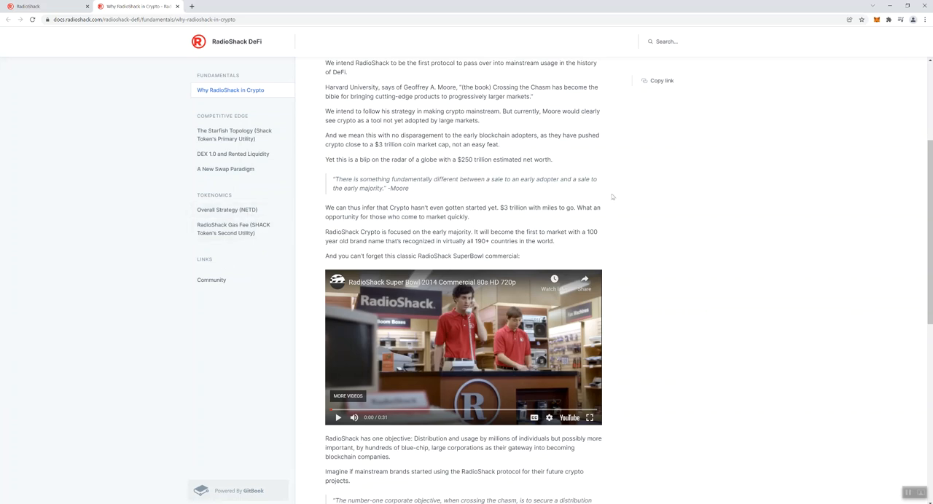
{"action": "mouse_move", "coordinate": [510, 188]}
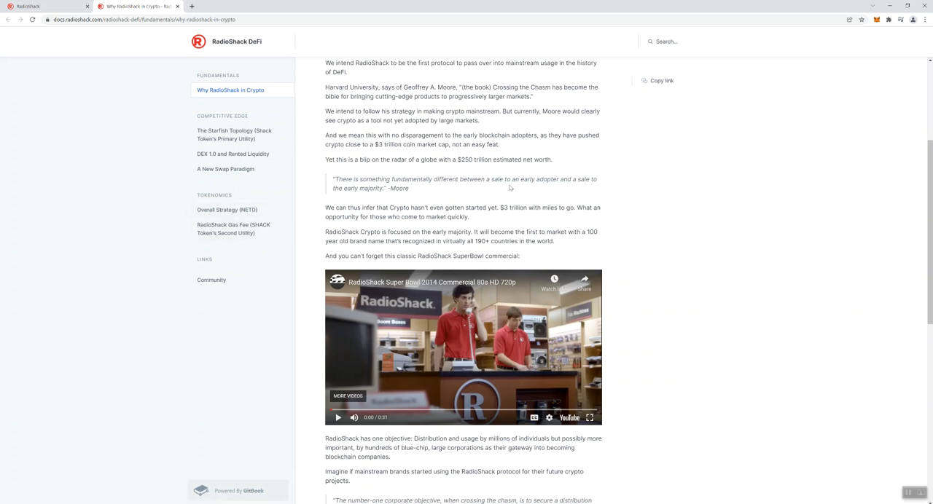
{"action": "mouse_move", "coordinate": [551, 212]}
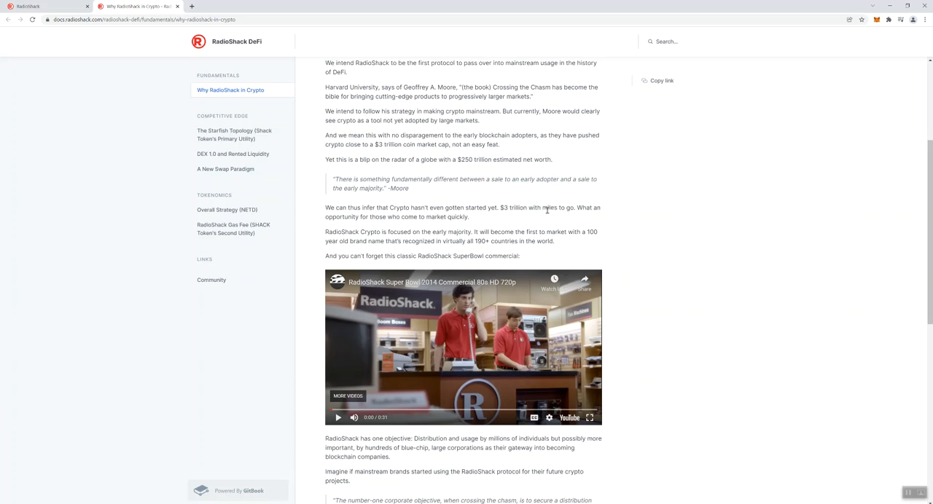
{"action": "mouse_move", "coordinate": [237, 177]}
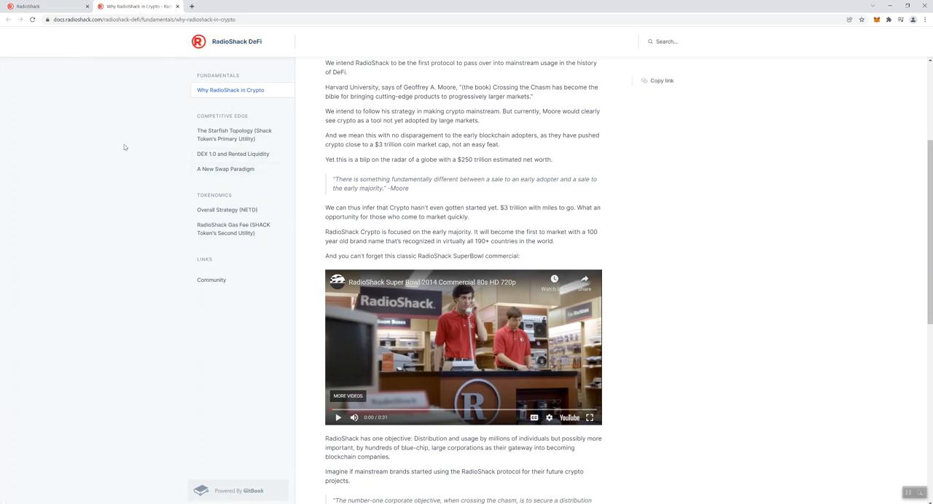
{"action": "mouse_move", "coordinate": [55, 93]}
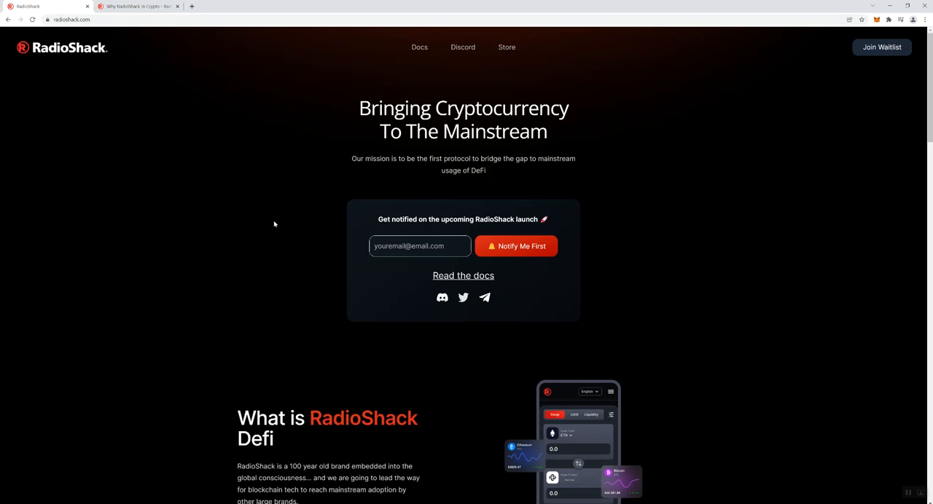
{"action": "mouse_move", "coordinate": [312, 303]}
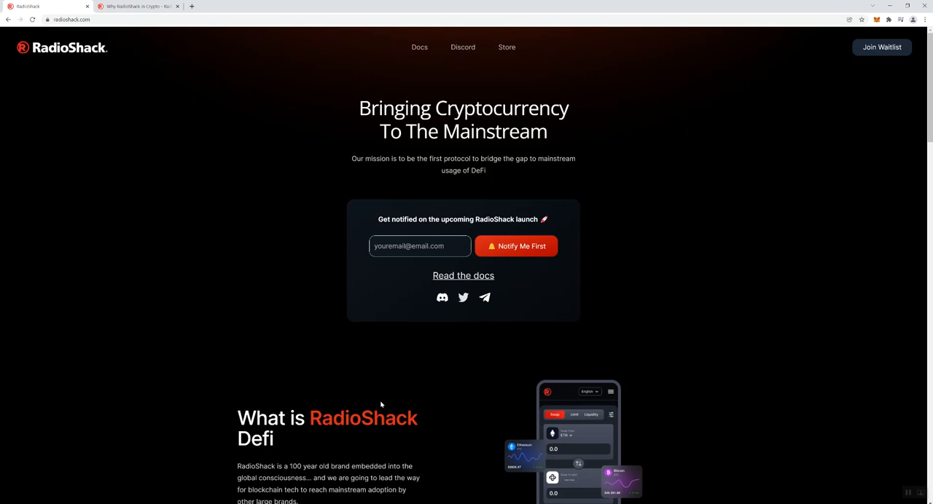
{"action": "mouse_move", "coordinate": [437, 167]}
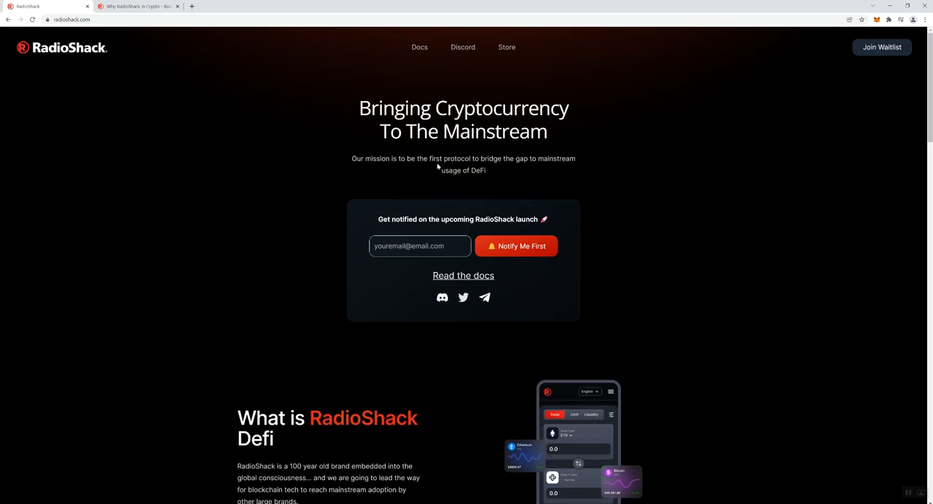
{"action": "mouse_move", "coordinate": [549, 186]}
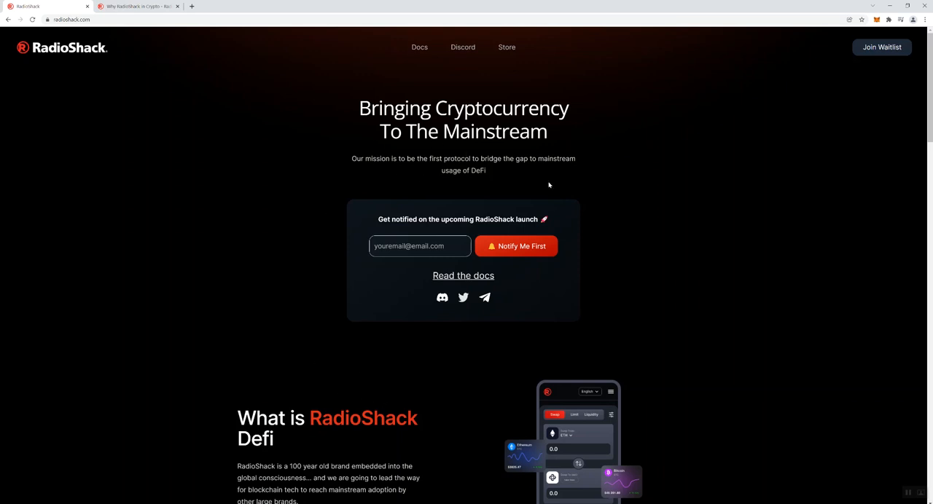
{"action": "mouse_move", "coordinate": [448, 179]}
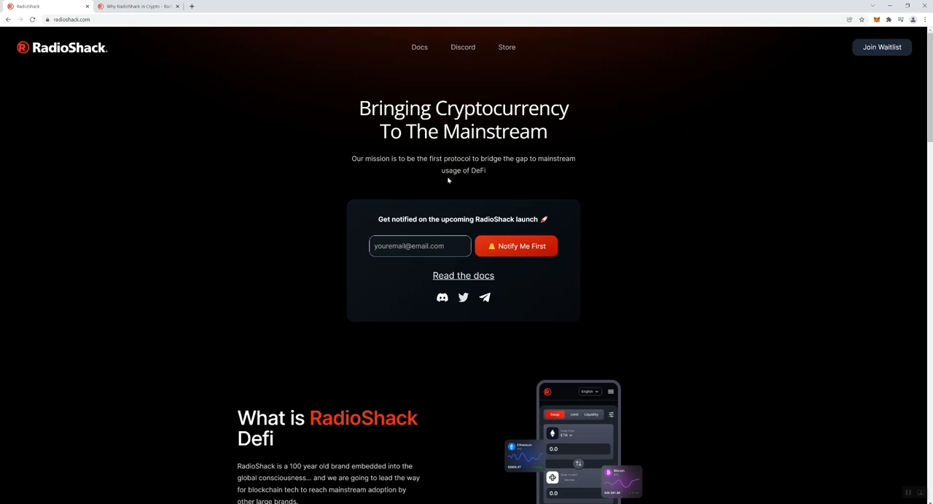
{"action": "mouse_move", "coordinate": [364, 178]}
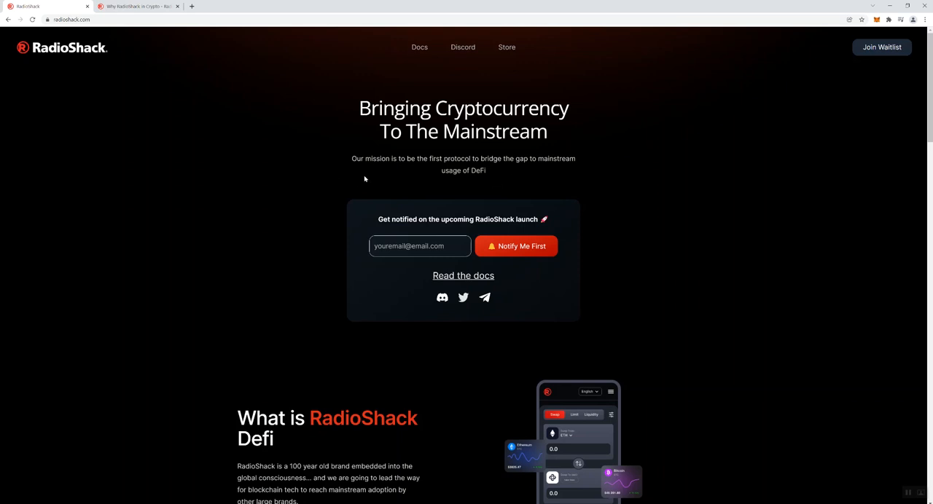
{"action": "mouse_move", "coordinate": [345, 196]}
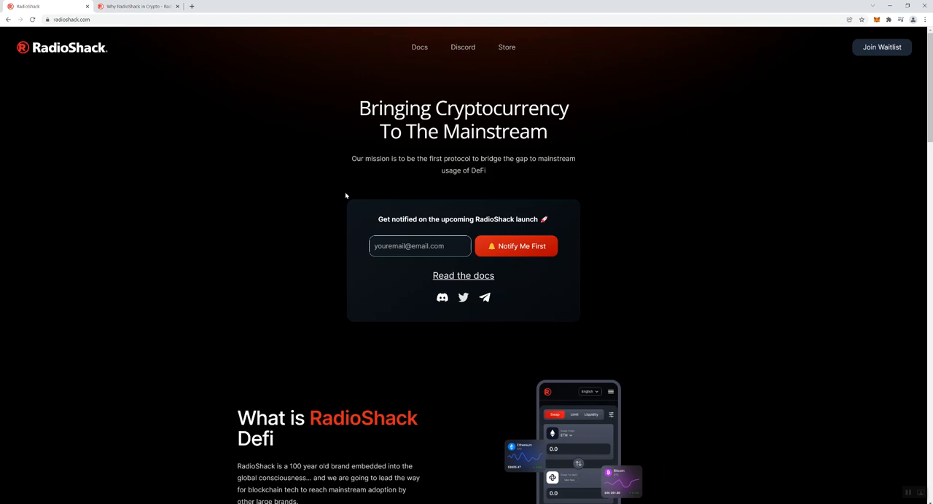
{"action": "mouse_move", "coordinate": [343, 196]}
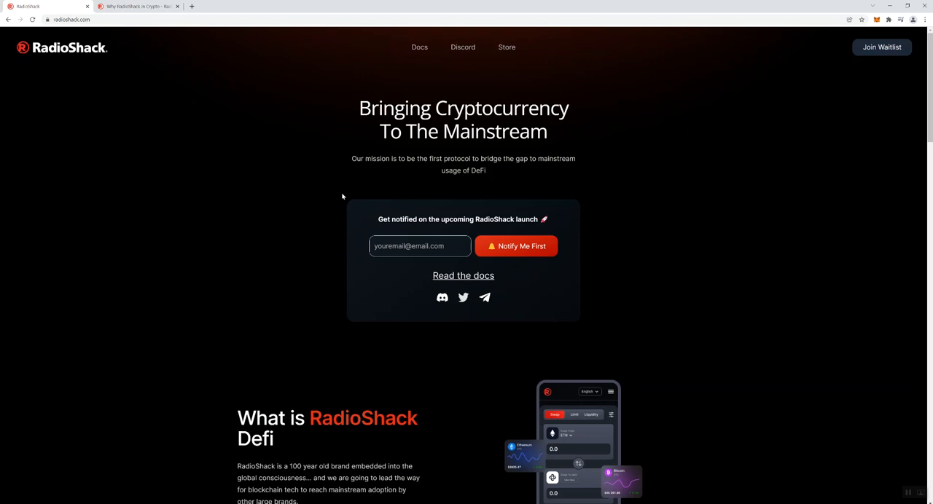
{"action": "mouse_move", "coordinate": [365, 324]}
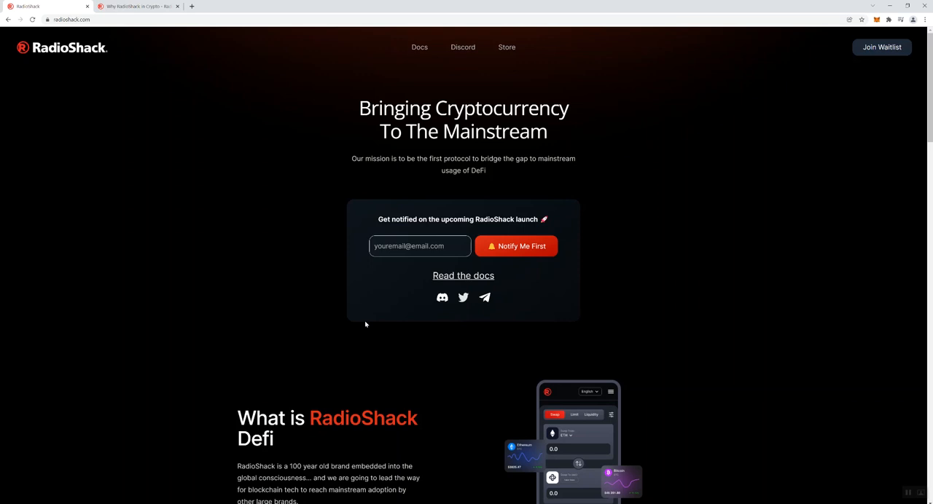
{"action": "mouse_move", "coordinate": [347, 314]}
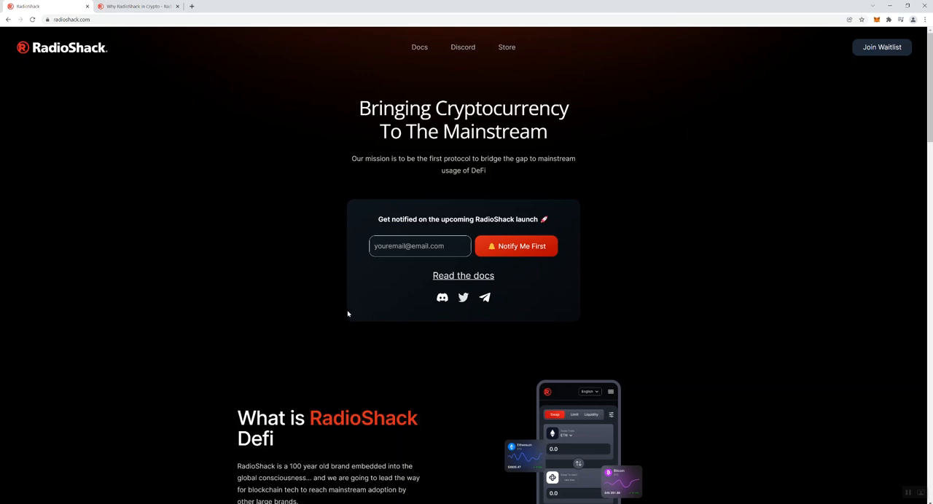
{"action": "mouse_move", "coordinate": [367, 229]}
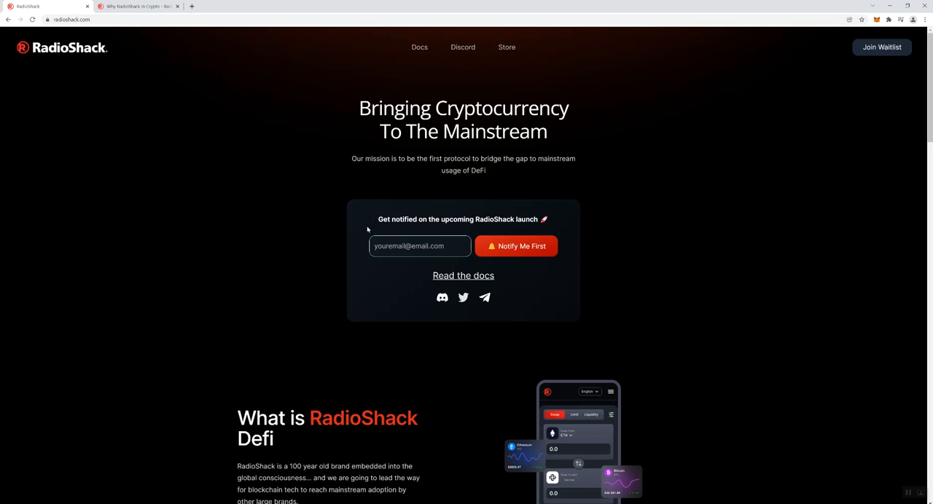
{"action": "mouse_move", "coordinate": [140, 115]}
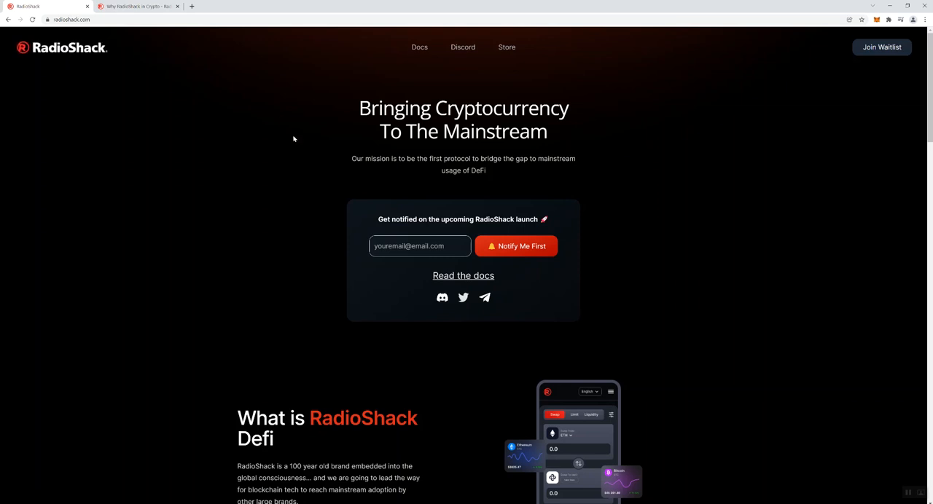
{"action": "mouse_move", "coordinate": [360, 146]}
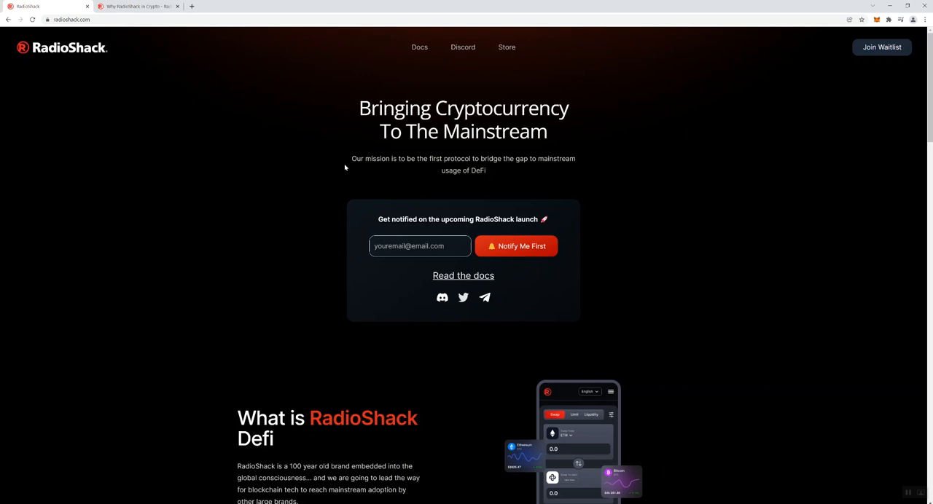
{"action": "mouse_move", "coordinate": [316, 166]}
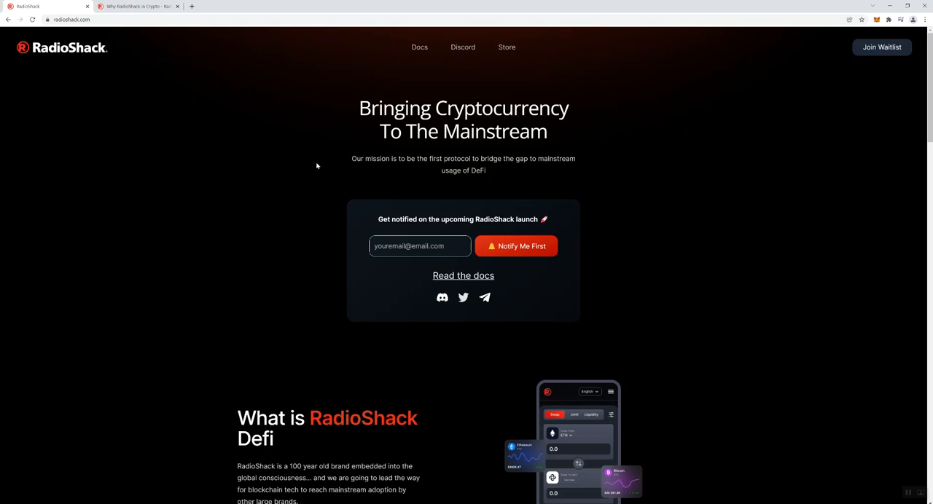
{"action": "mouse_move", "coordinate": [312, 167]}
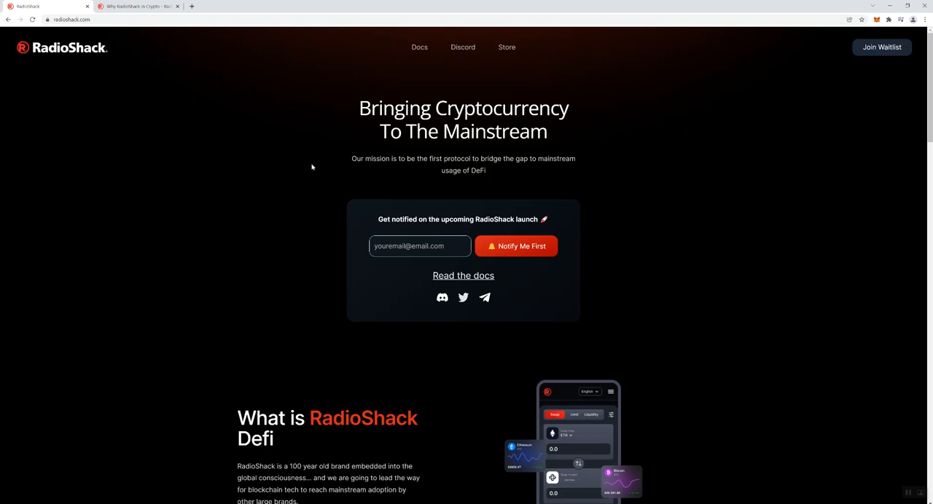
{"action": "mouse_move", "coordinate": [312, 178]}
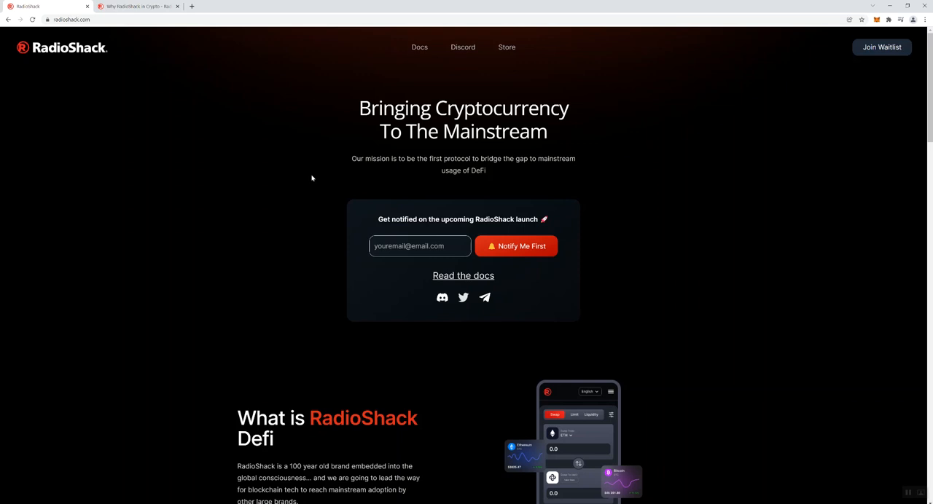
{"action": "mouse_move", "coordinate": [793, 227]}
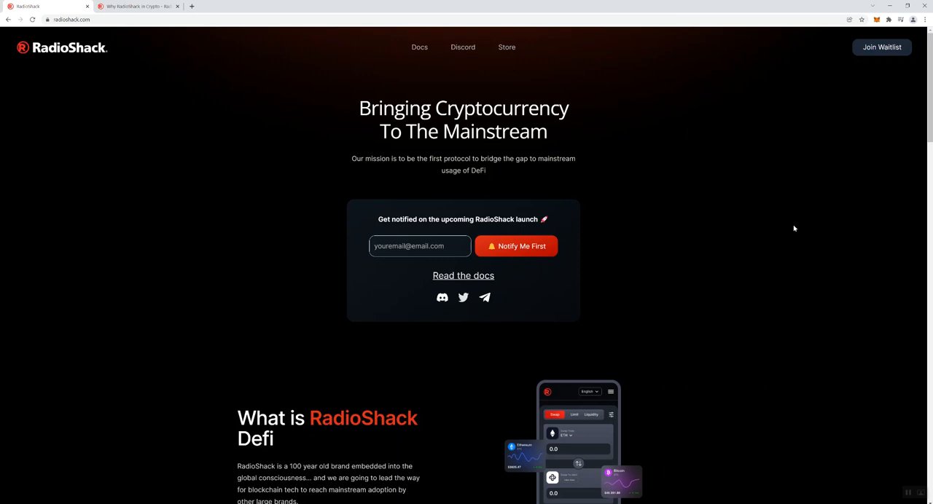
{"action": "mouse_move", "coordinate": [717, 285]}
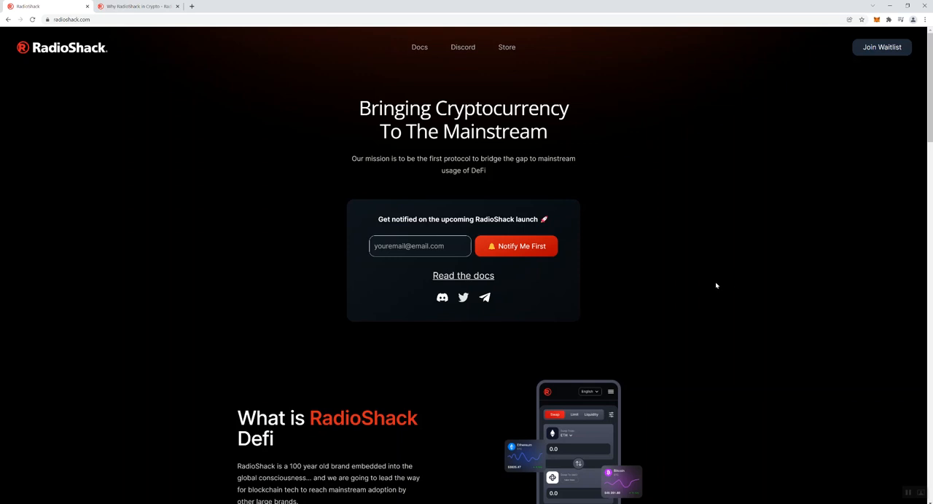
{"action": "mouse_move", "coordinate": [688, 285]}
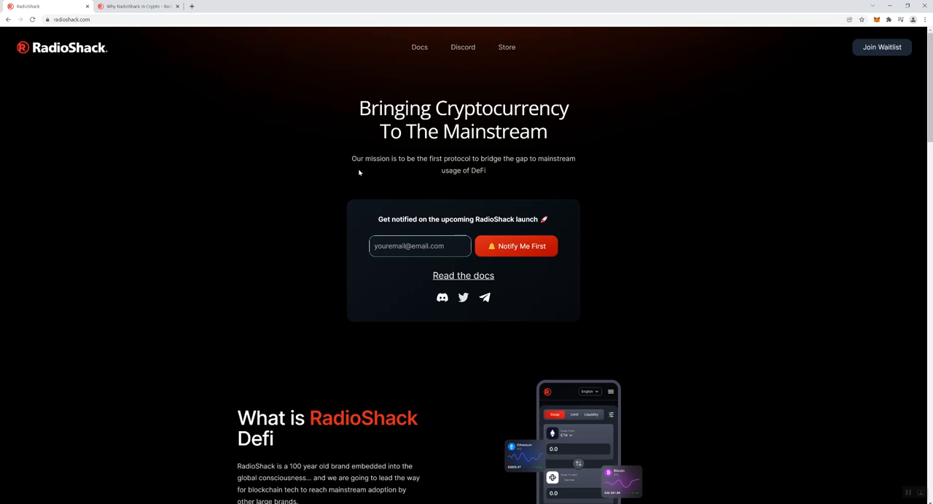
{"action": "mouse_move", "coordinate": [909, 496]}
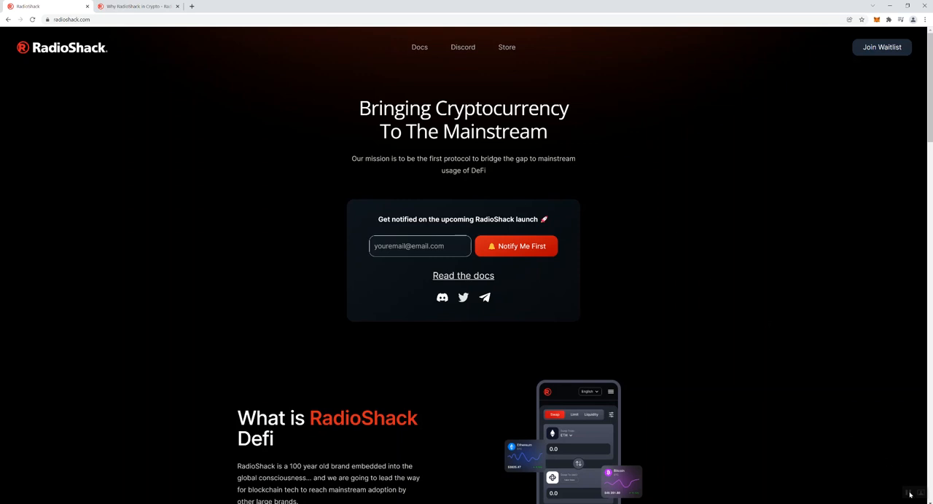